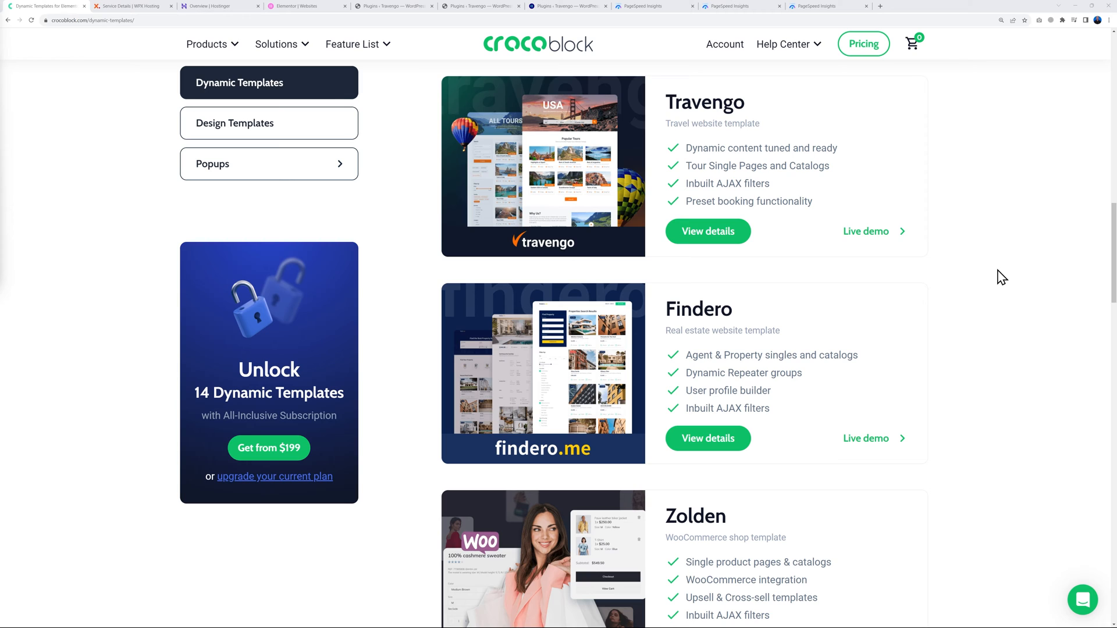
{"action": "mouse_move", "coordinate": [727, 102]}
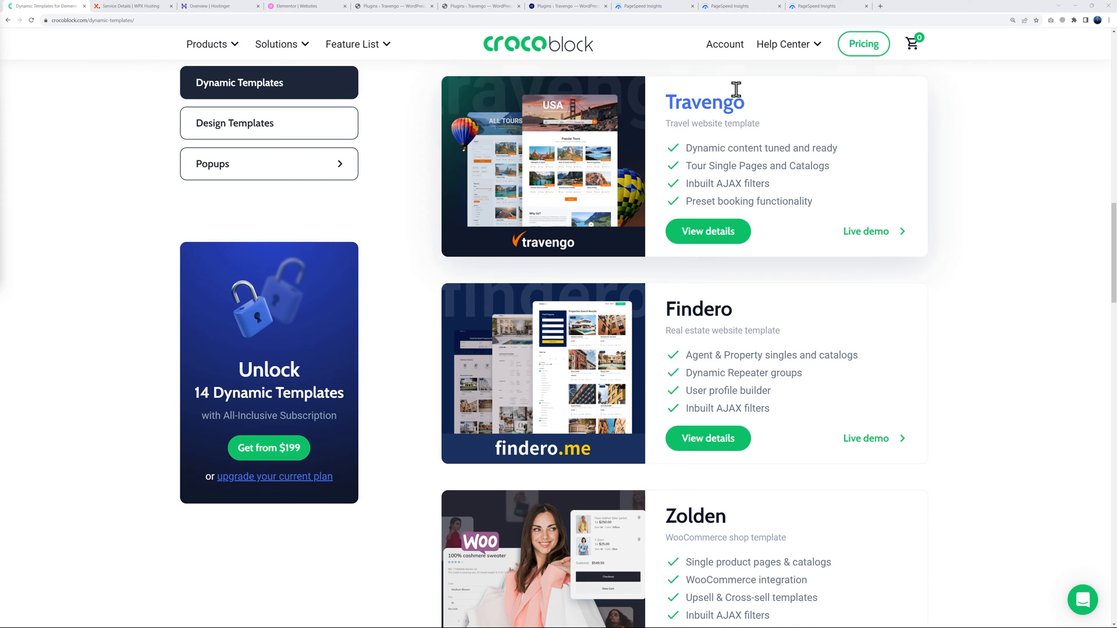
{"action": "mouse_move", "coordinate": [686, 147]}
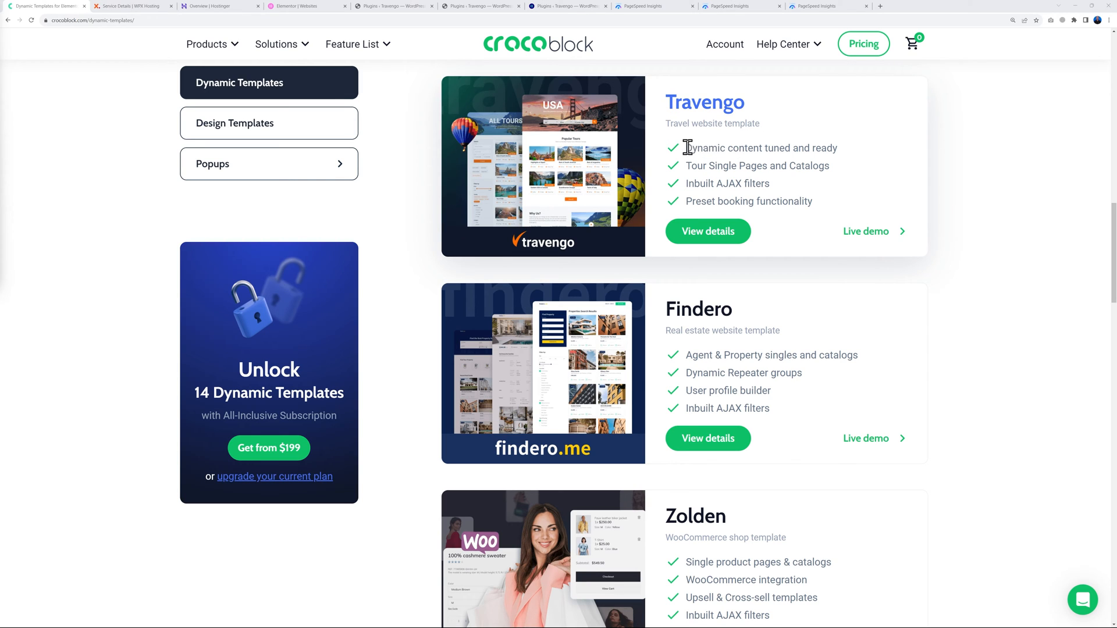
{"action": "mouse_move", "coordinate": [791, 182]}
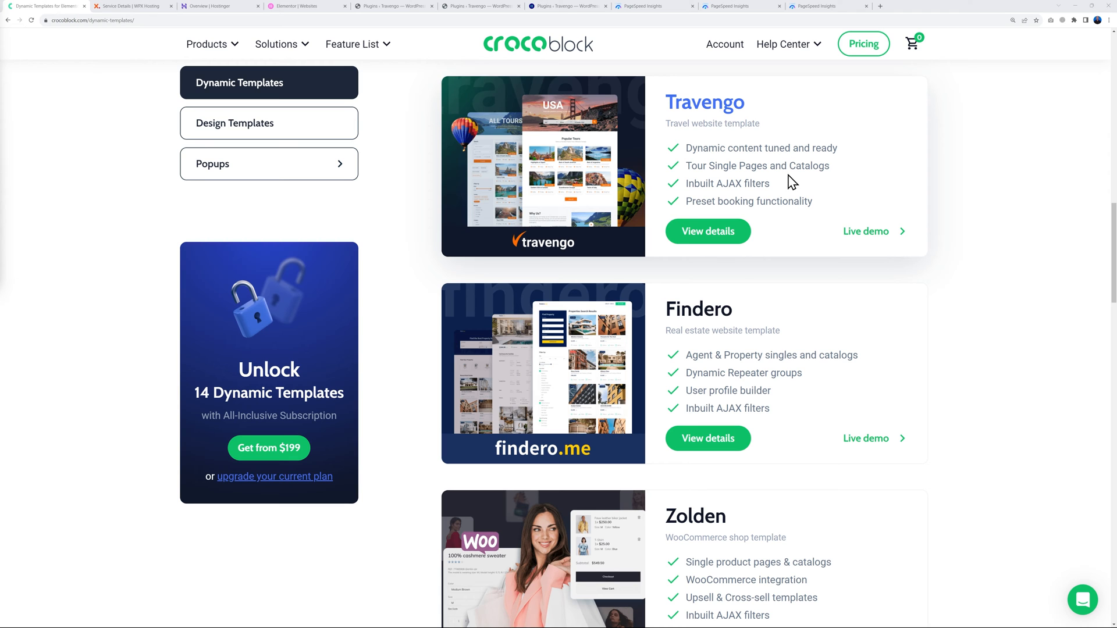
Show the Travengo site's WPX, Hostinger and Elementor hosting dashboards in turn.
{"action": "left_click", "coordinate": [207, 44]}
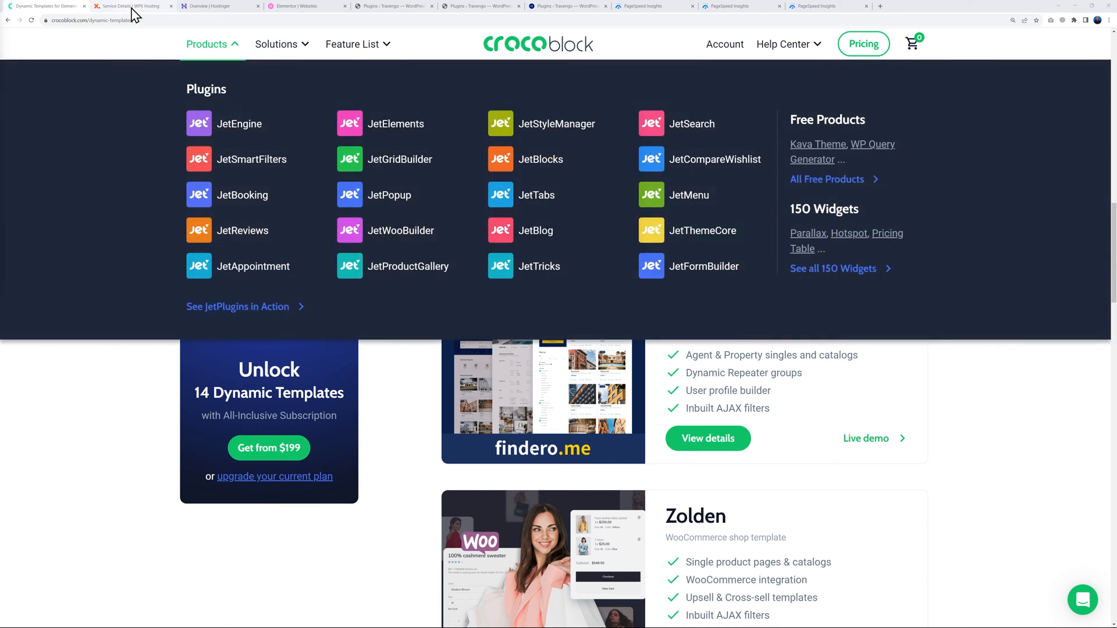
{"action": "left_click", "coordinate": [133, 6]}
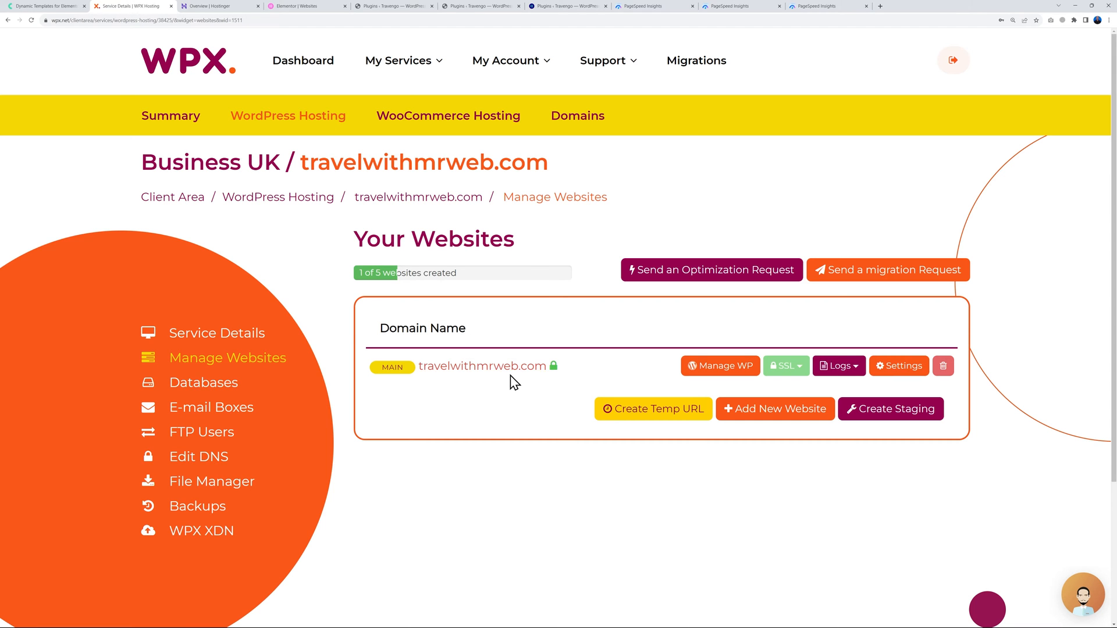
{"action": "mouse_move", "coordinate": [526, 385]}
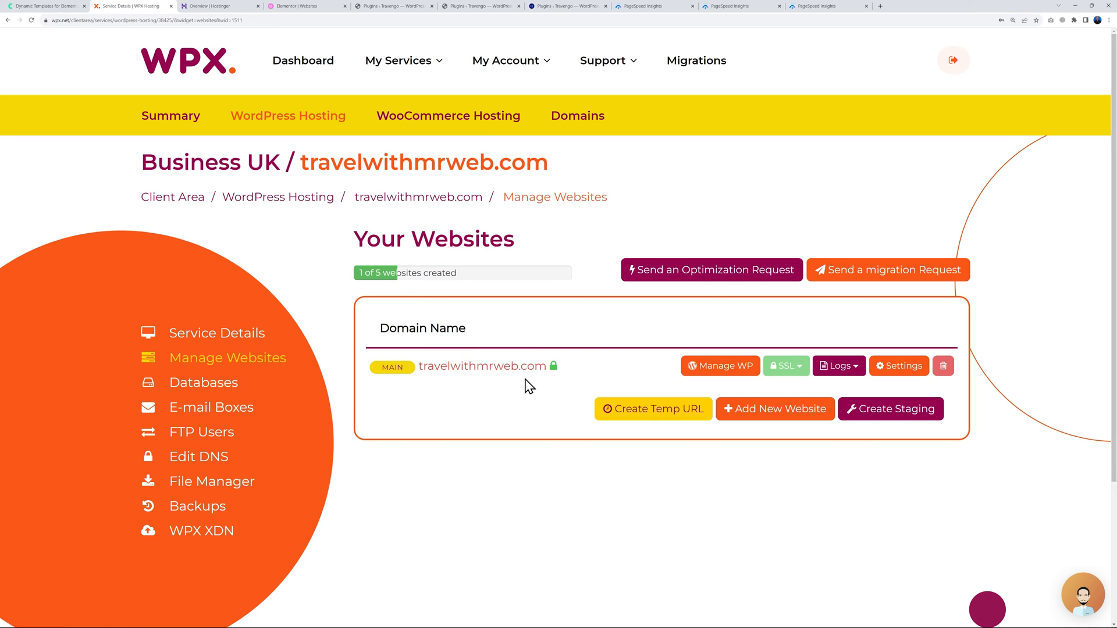
{"action": "left_click", "coordinate": [219, 6]}
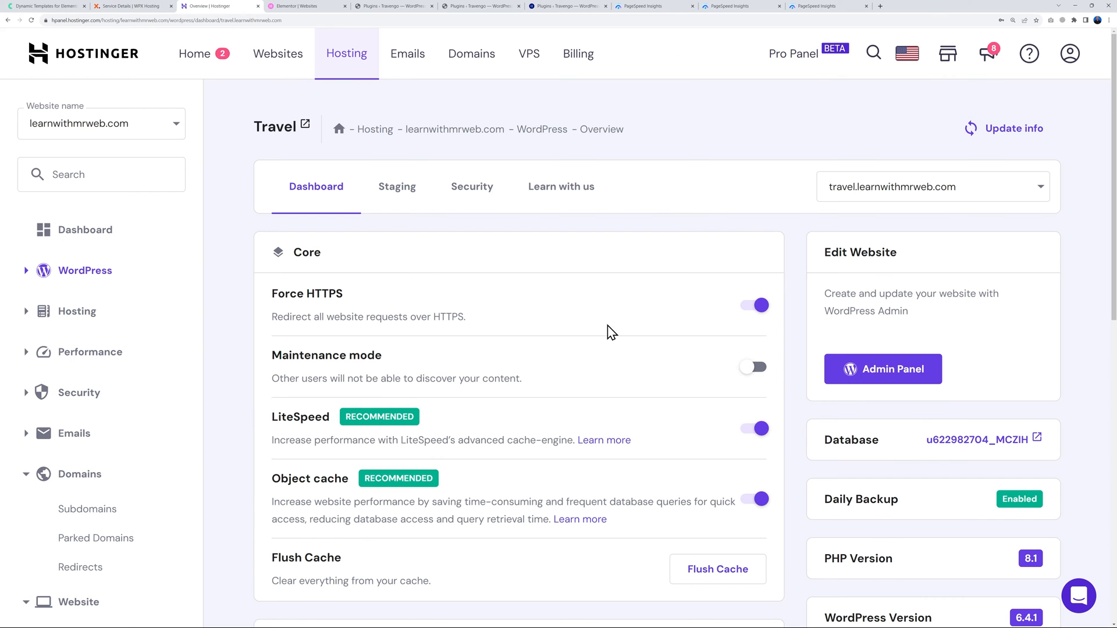
{"action": "mouse_move", "coordinate": [845, 209]}
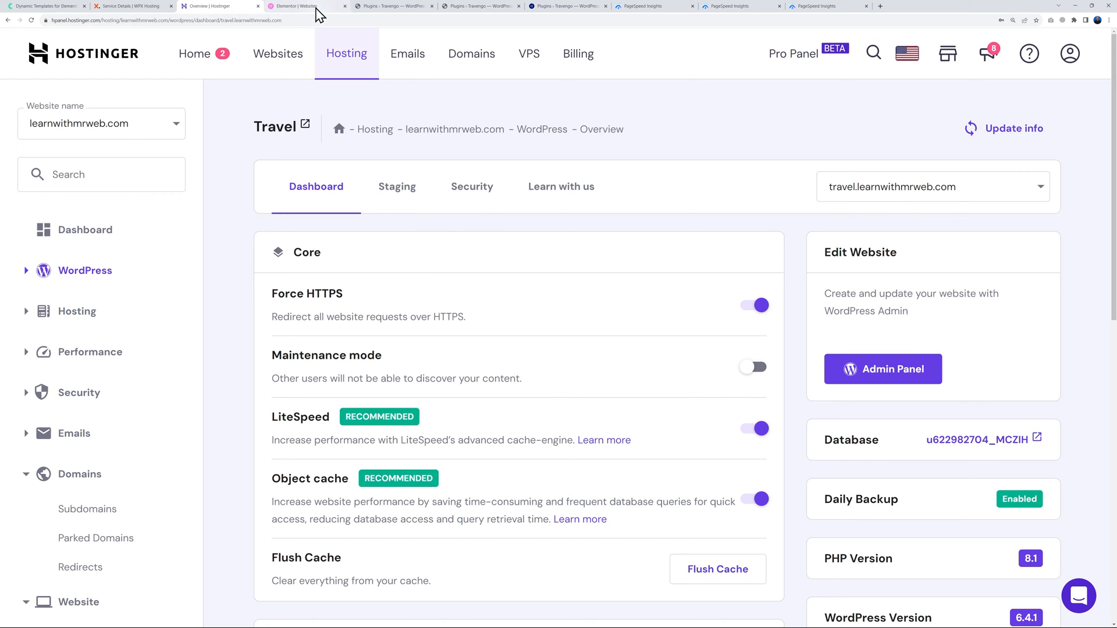
{"action": "left_click", "coordinate": [306, 6]}
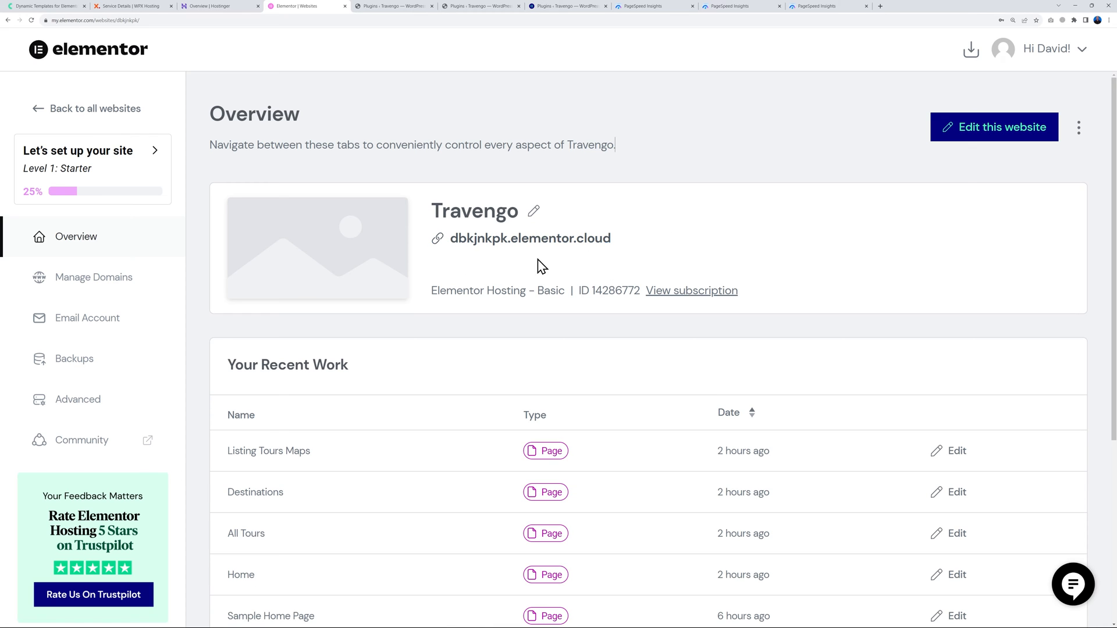
{"action": "mouse_move", "coordinate": [396, 14]}
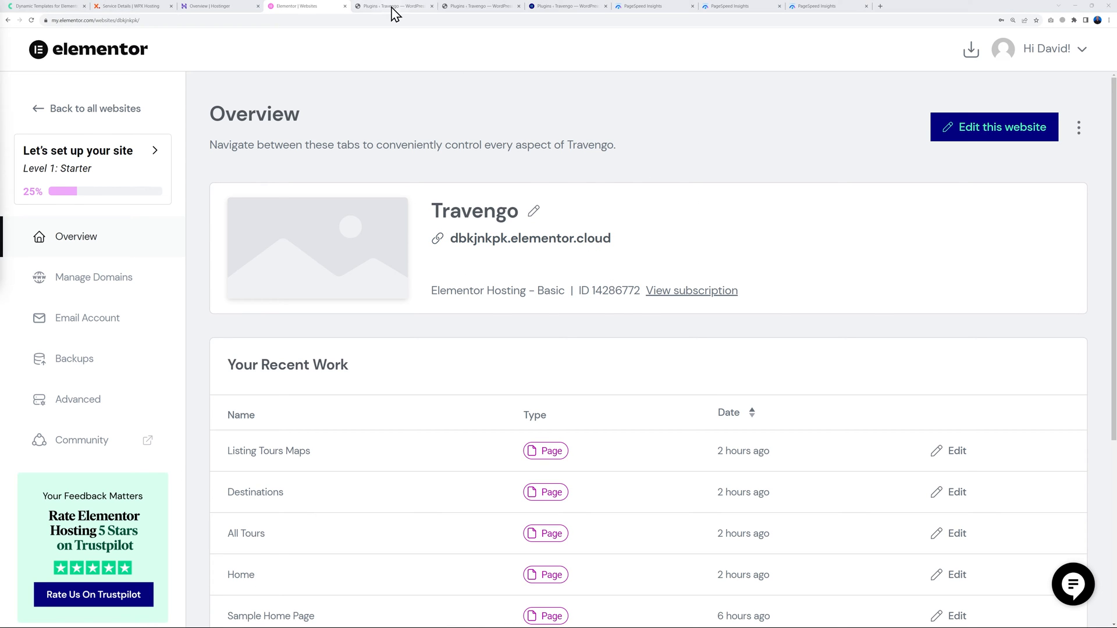
Scroll through the installed plugin lists of the WPX, Hostinger and Elementor-hosted Travengo sites.
{"action": "left_click", "coordinate": [392, 5]}
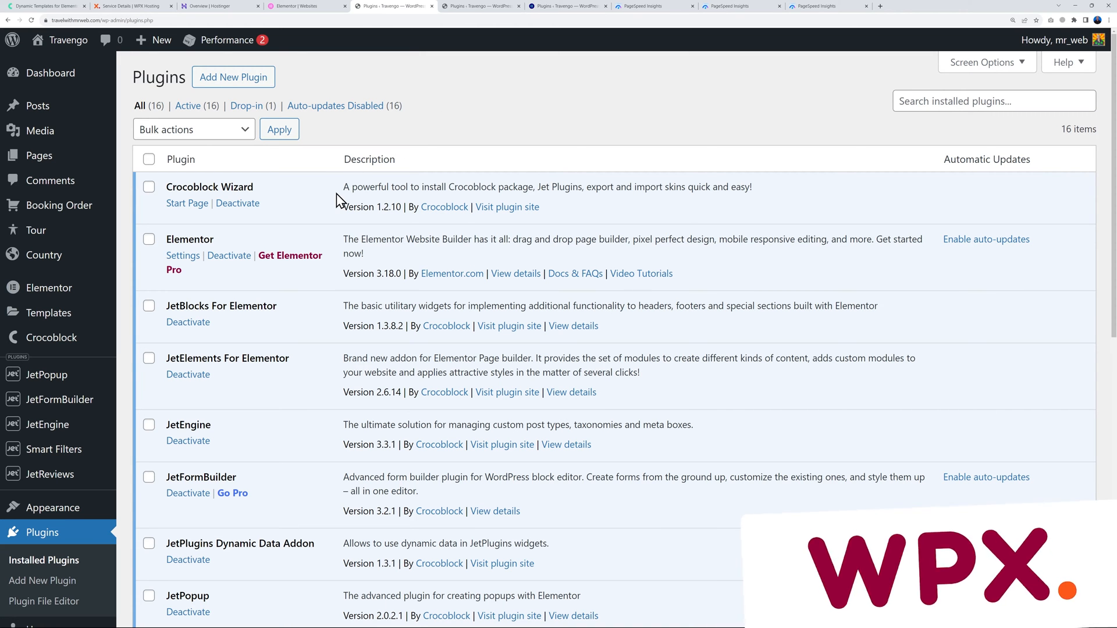
{"action": "mouse_move", "coordinate": [523, 299]}
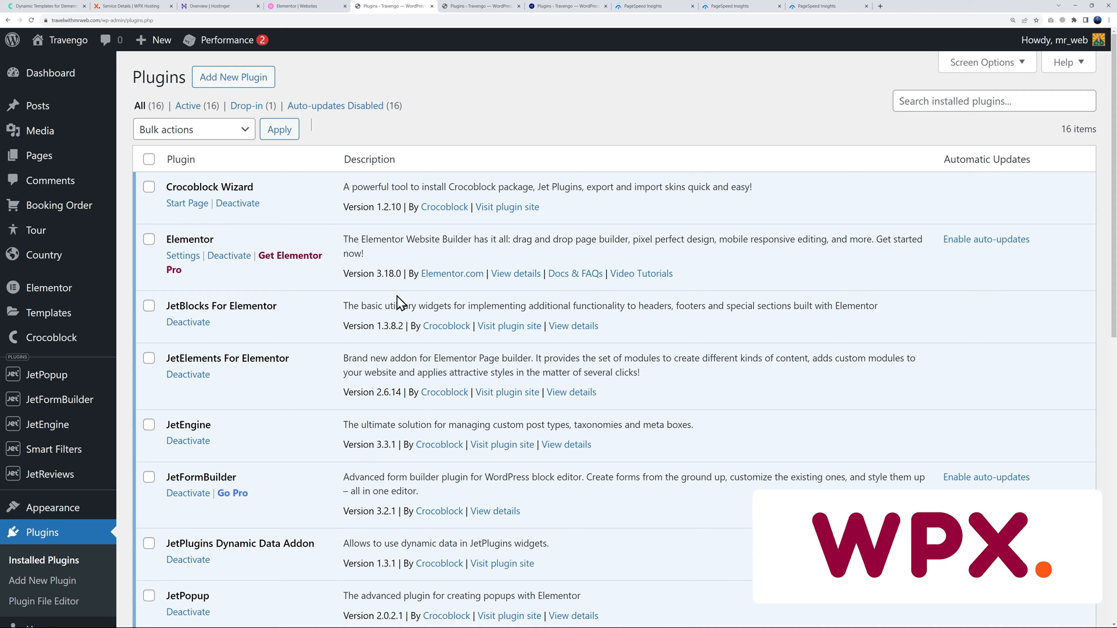
{"action": "scroll", "scroll_direction": "down", "scroll_amount": 3}
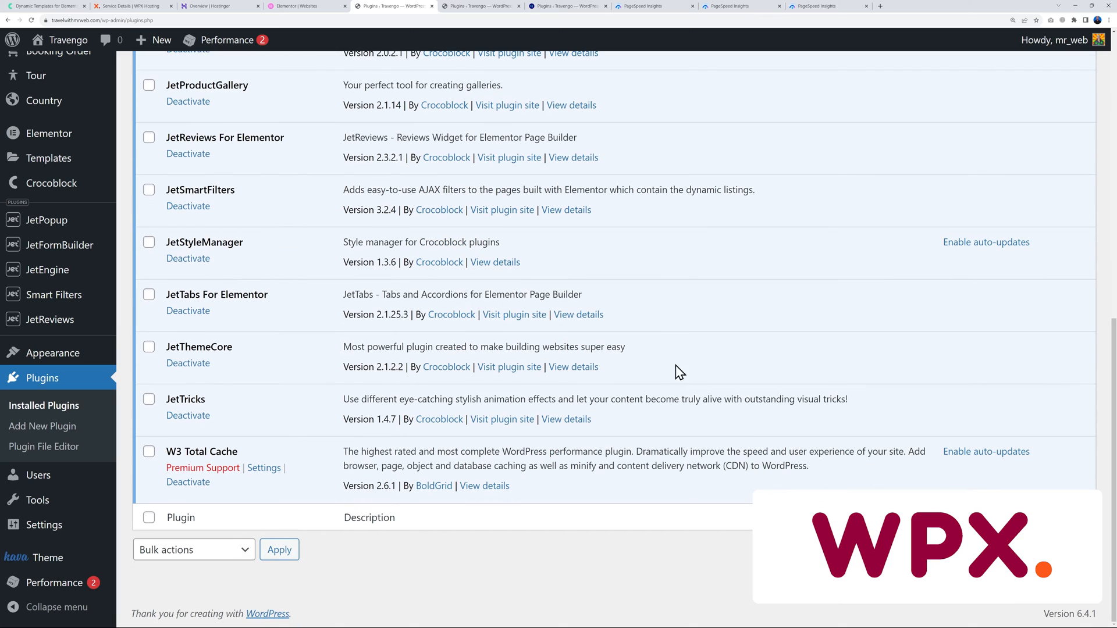
{"action": "mouse_move", "coordinate": [175, 452]}
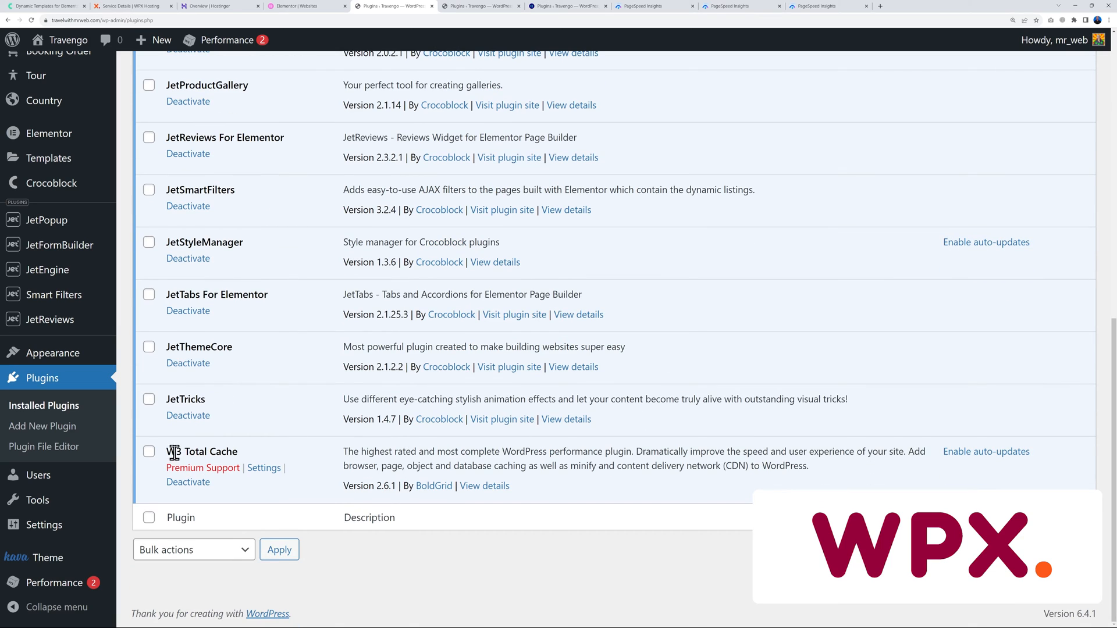
{"action": "mouse_move", "coordinate": [510, 131]}
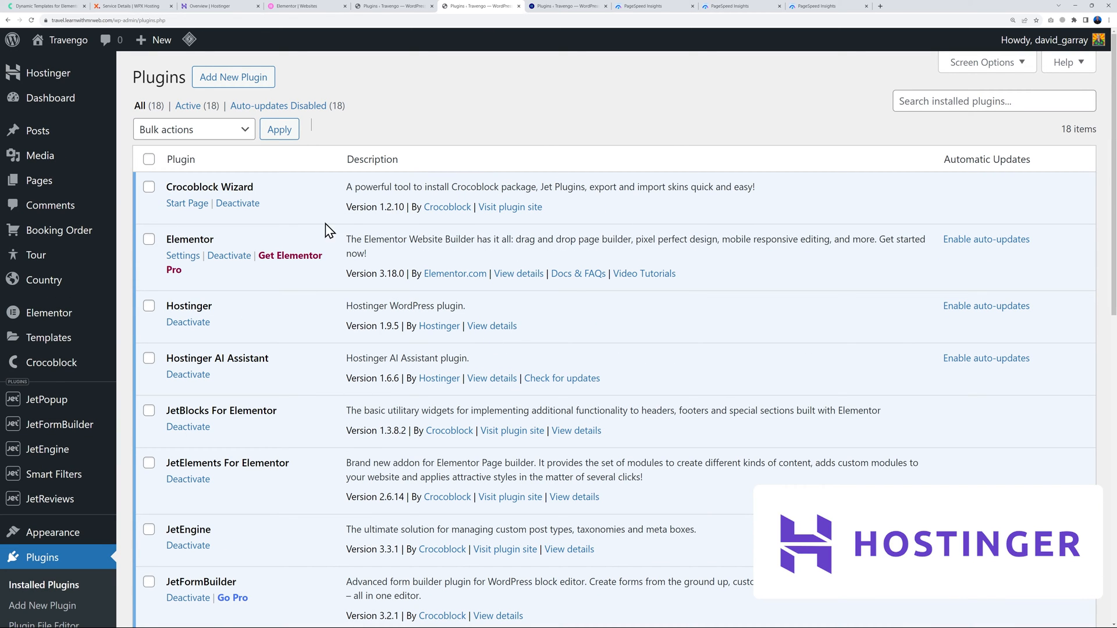
{"action": "mouse_move", "coordinate": [428, 540]}
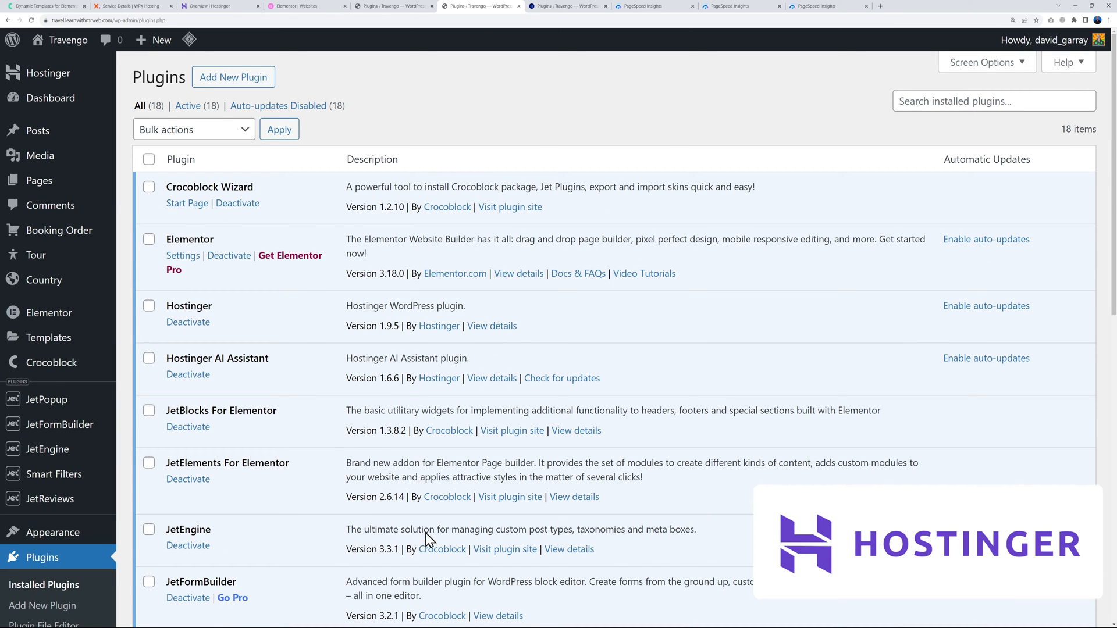
{"action": "scroll", "scroll_direction": "down", "scroll_amount": 3}
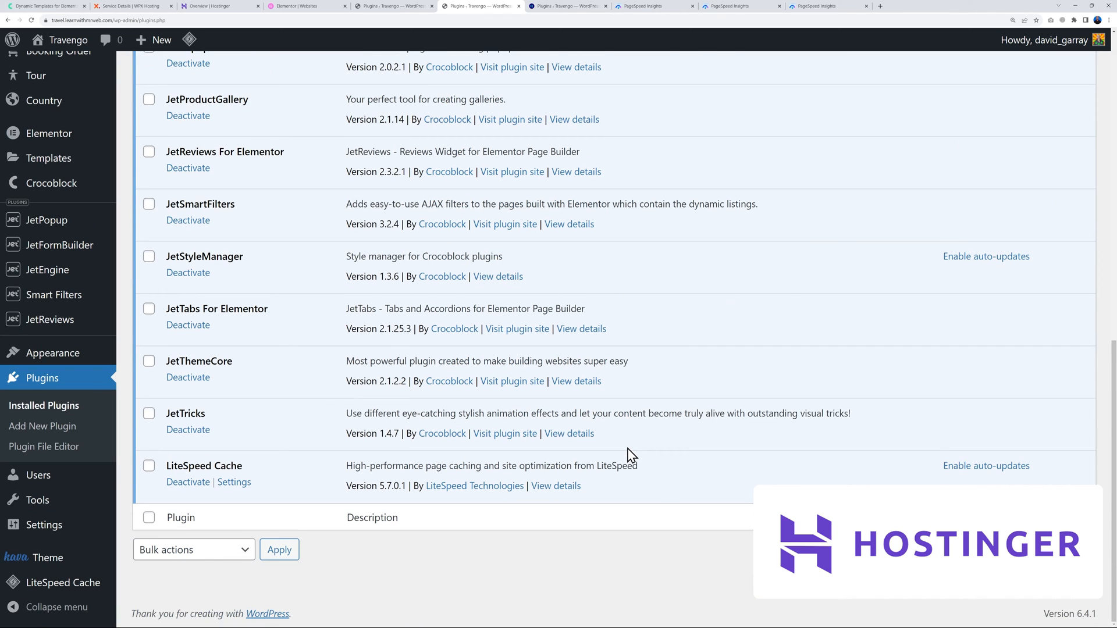
{"action": "mouse_move", "coordinate": [495, 449]}
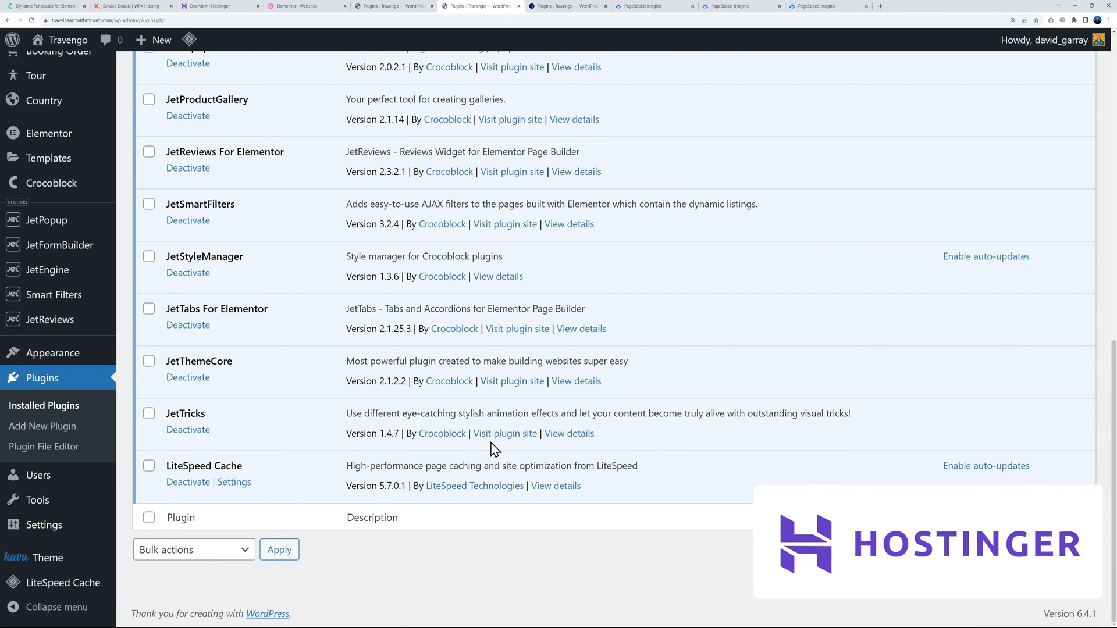
{"action": "left_click", "coordinate": [567, 5]}
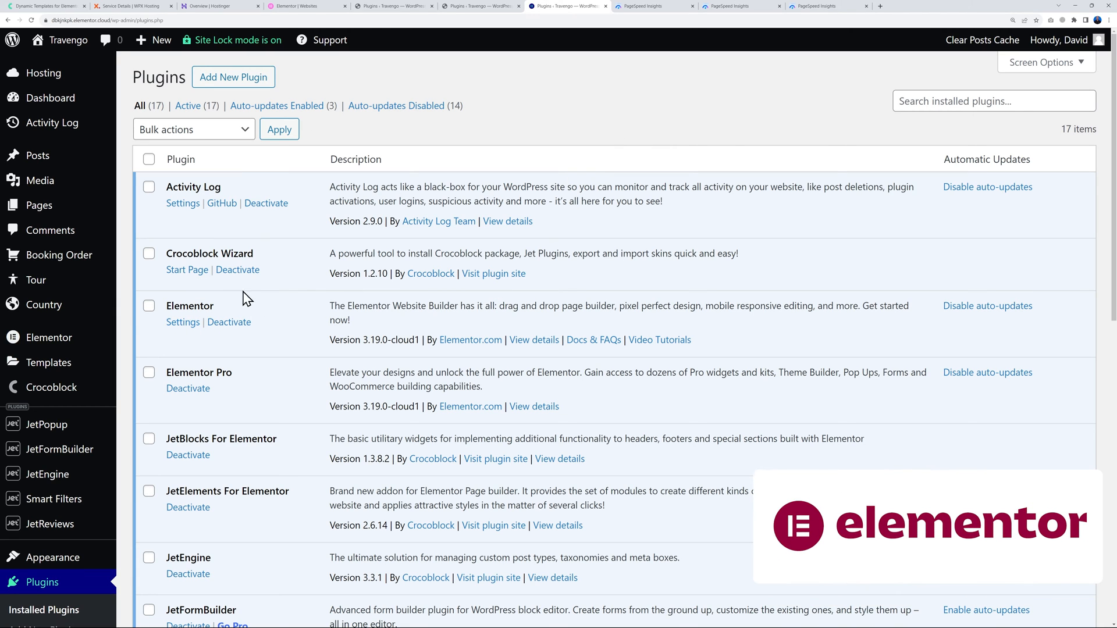
{"action": "mouse_move", "coordinate": [240, 377]}
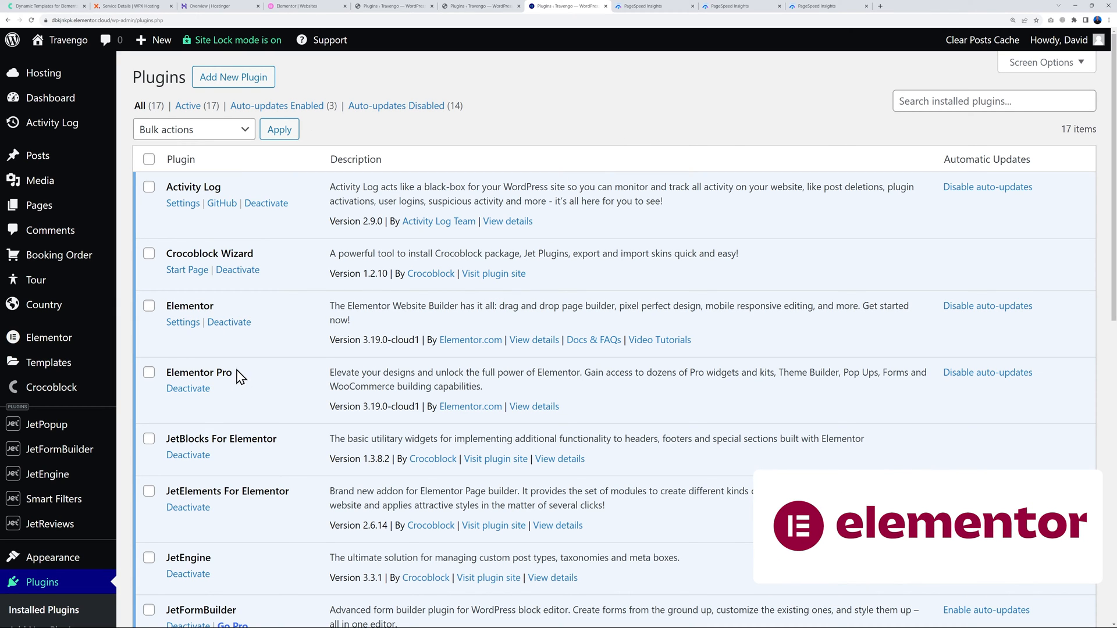
{"action": "mouse_move", "coordinate": [238, 236]}
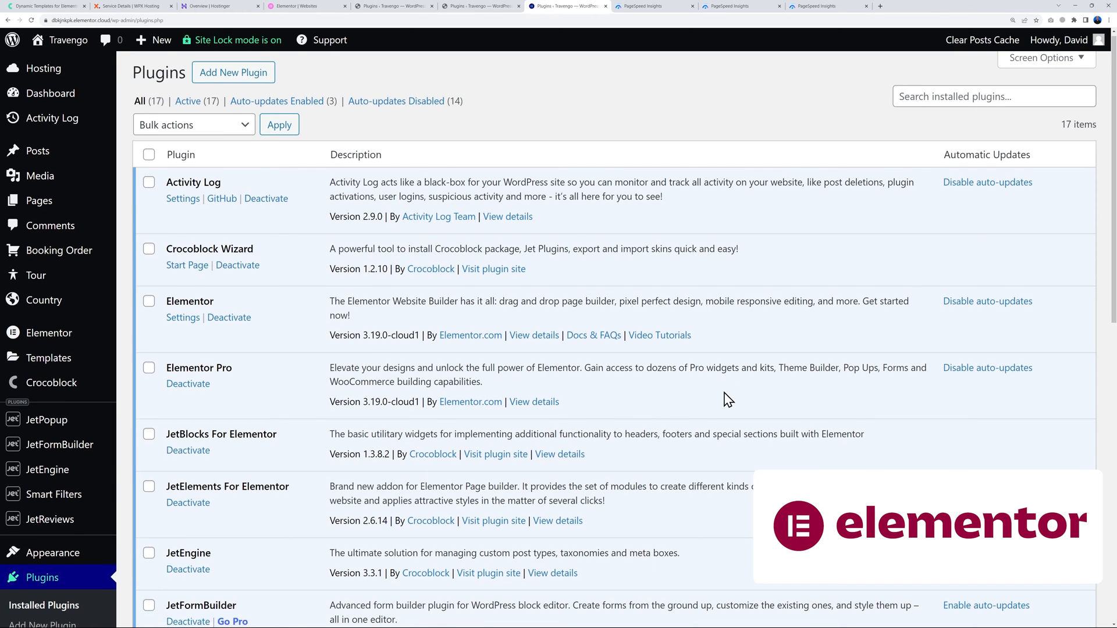
{"action": "scroll", "scroll_direction": "down", "scroll_amount": 3}
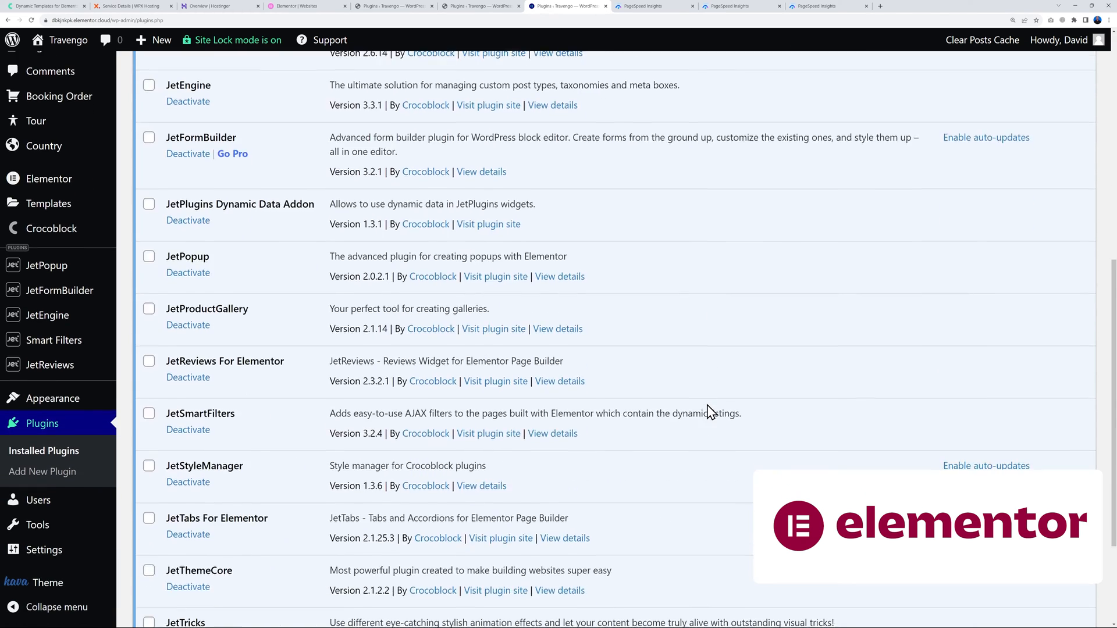
{"action": "scroll", "scroll_direction": "up", "scroll_amount": 3}
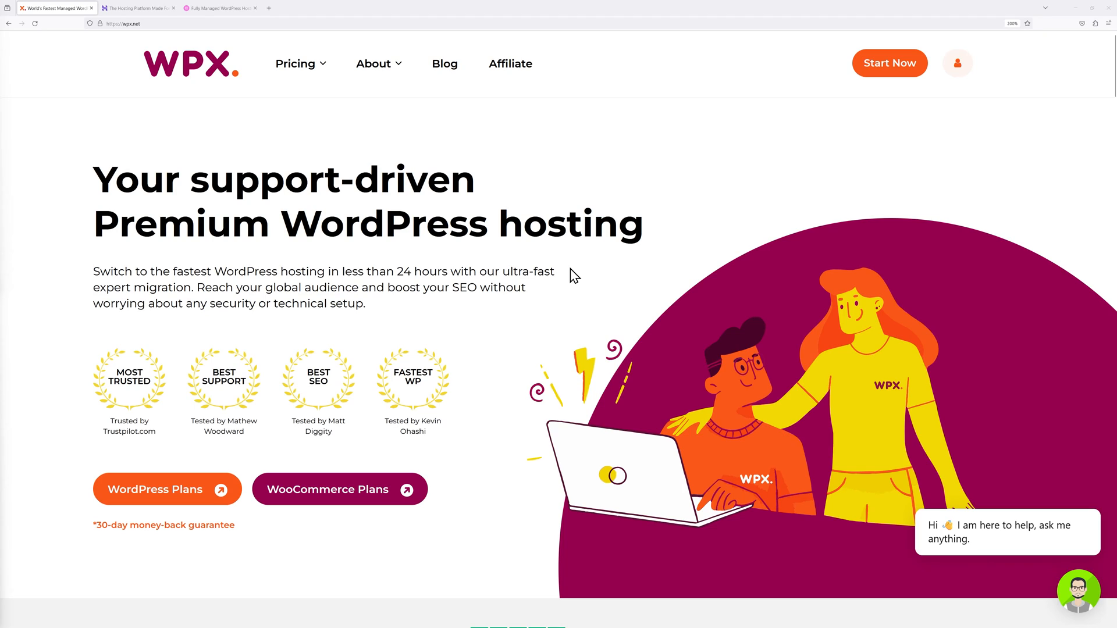
{"action": "mouse_move", "coordinate": [332, 89]}
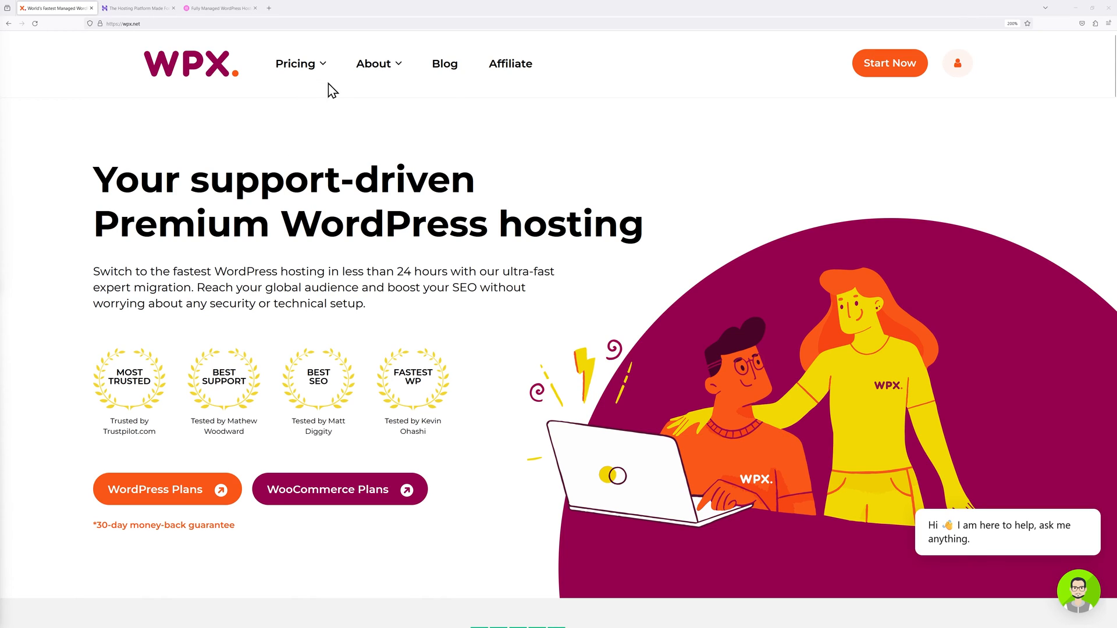
View WPX's WordPress Hosting prices, then Hostinger's Premium, Business and Cloud Startup plans.
{"action": "left_click", "coordinate": [294, 63]}
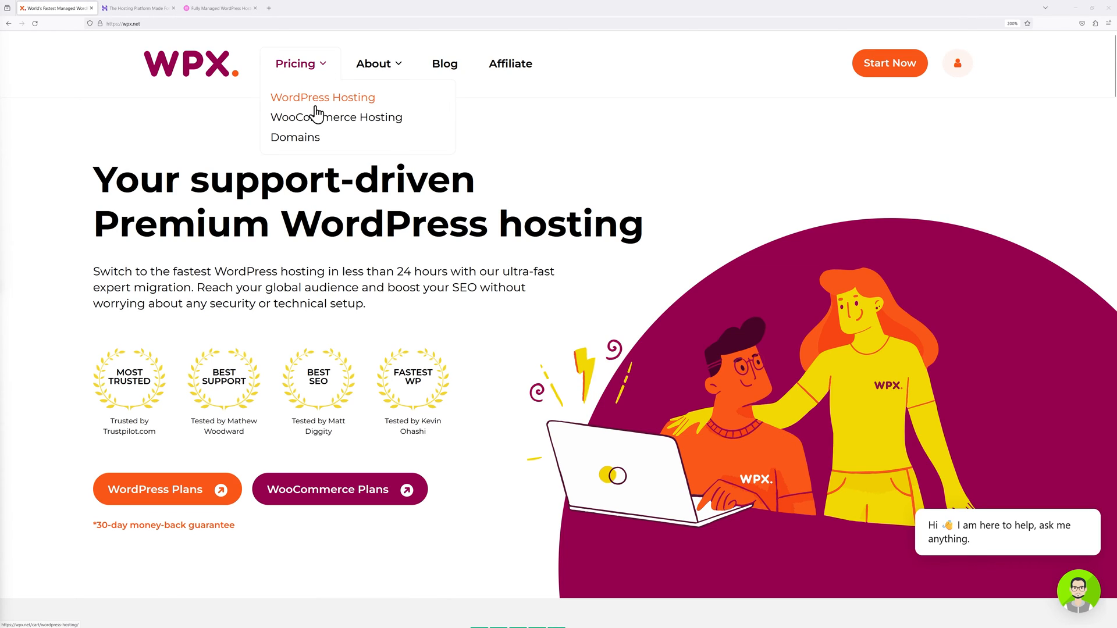
{"action": "mouse_move", "coordinate": [298, 105]}
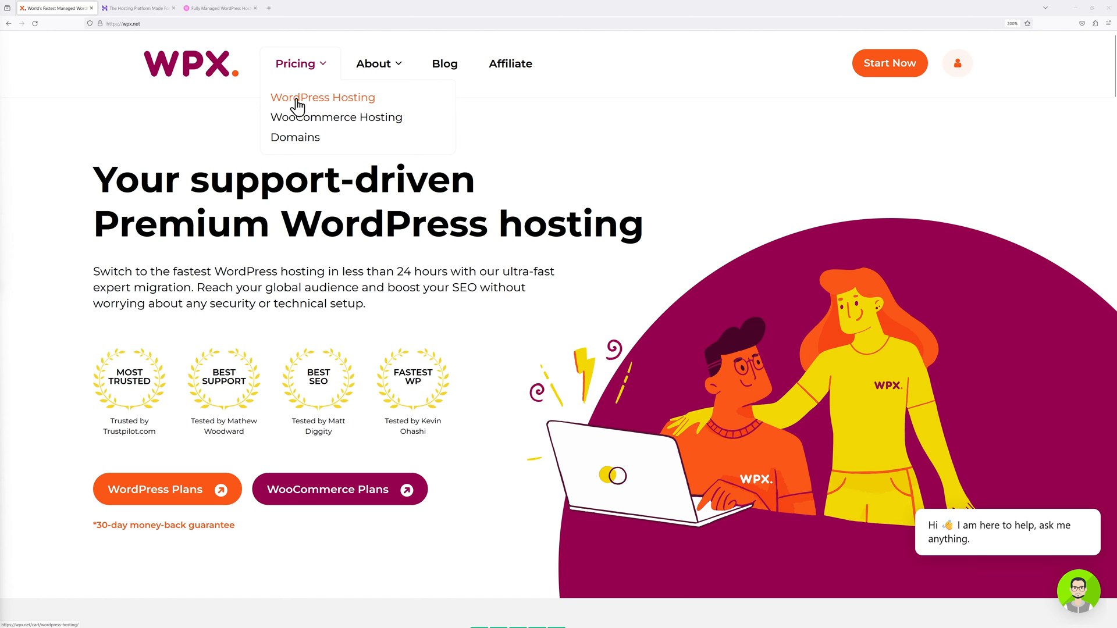
{"action": "left_click", "coordinate": [321, 98]}
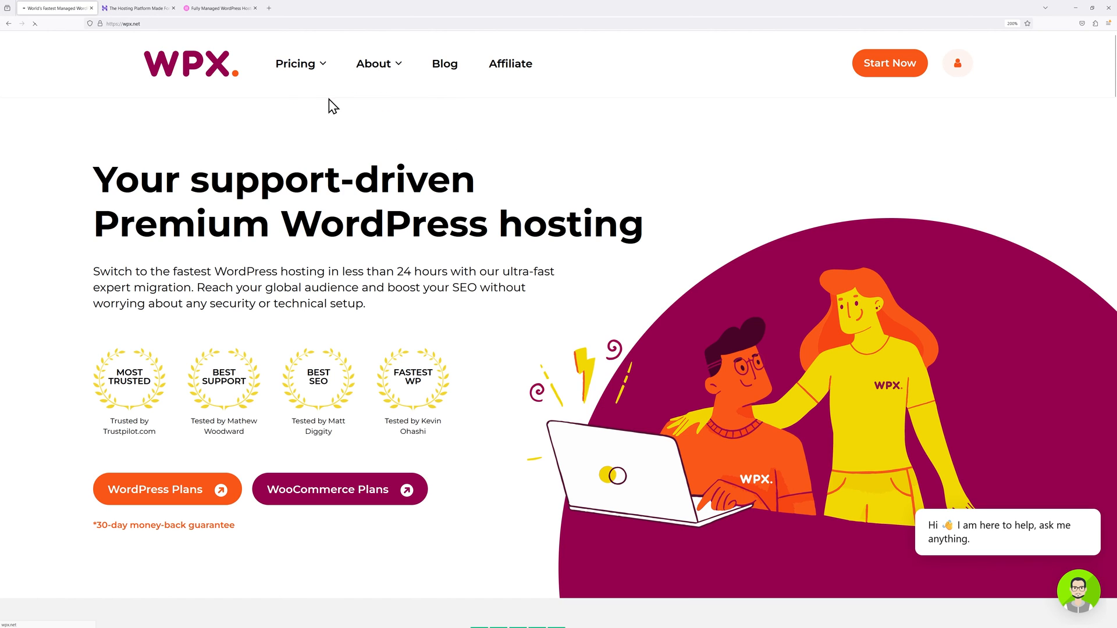
{"action": "left_click", "coordinate": [155, 489]}
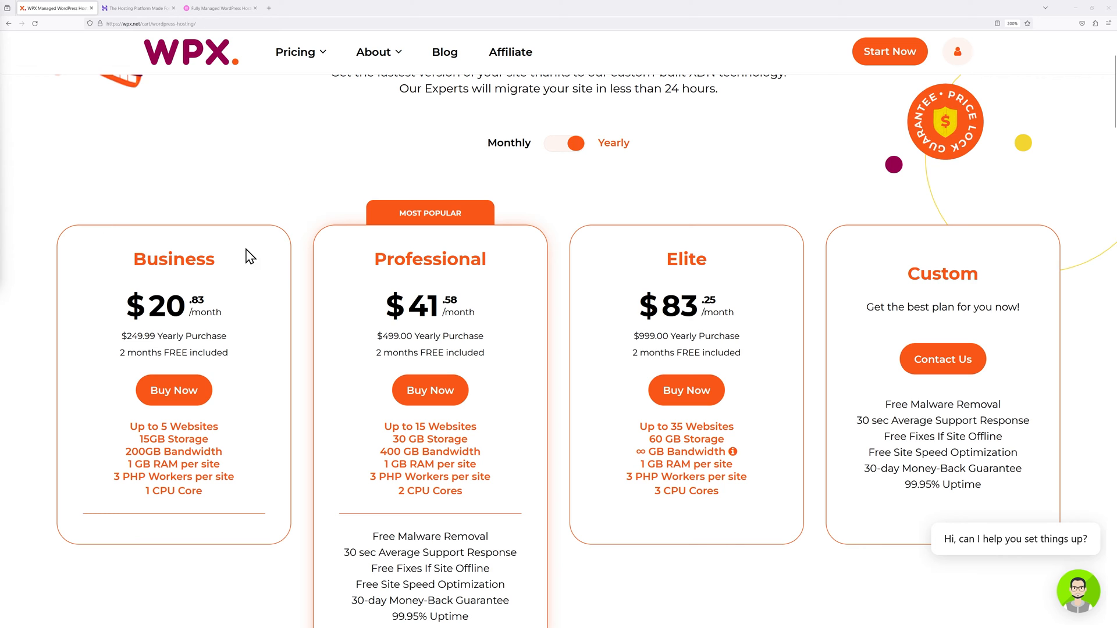
{"action": "left_click", "coordinate": [137, 8]}
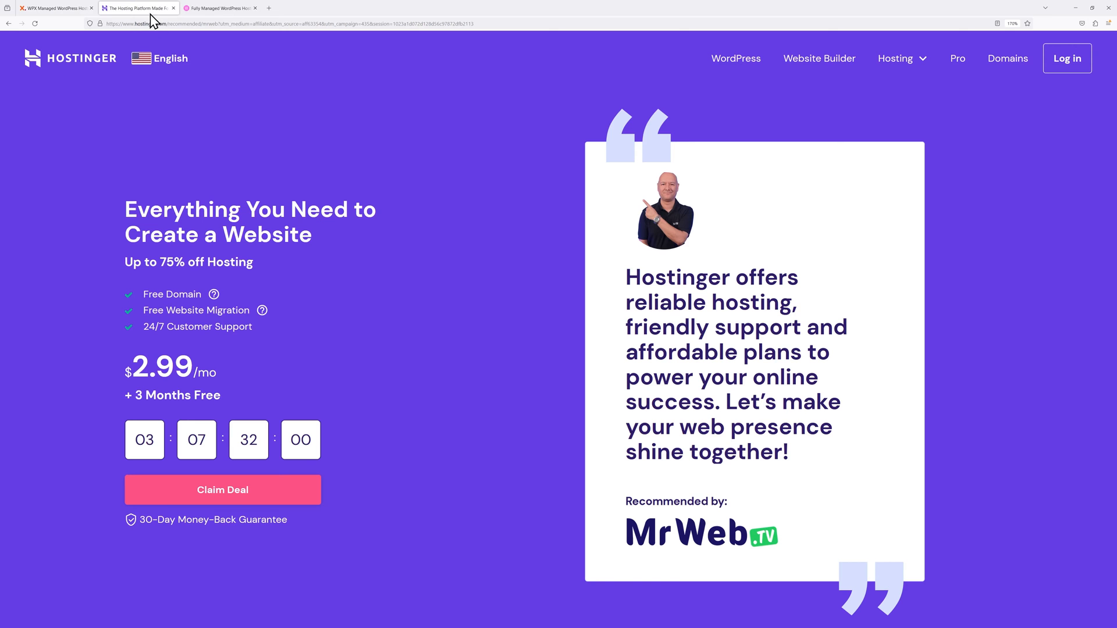
{"action": "scroll", "scroll_direction": "down", "scroll_amount": 3}
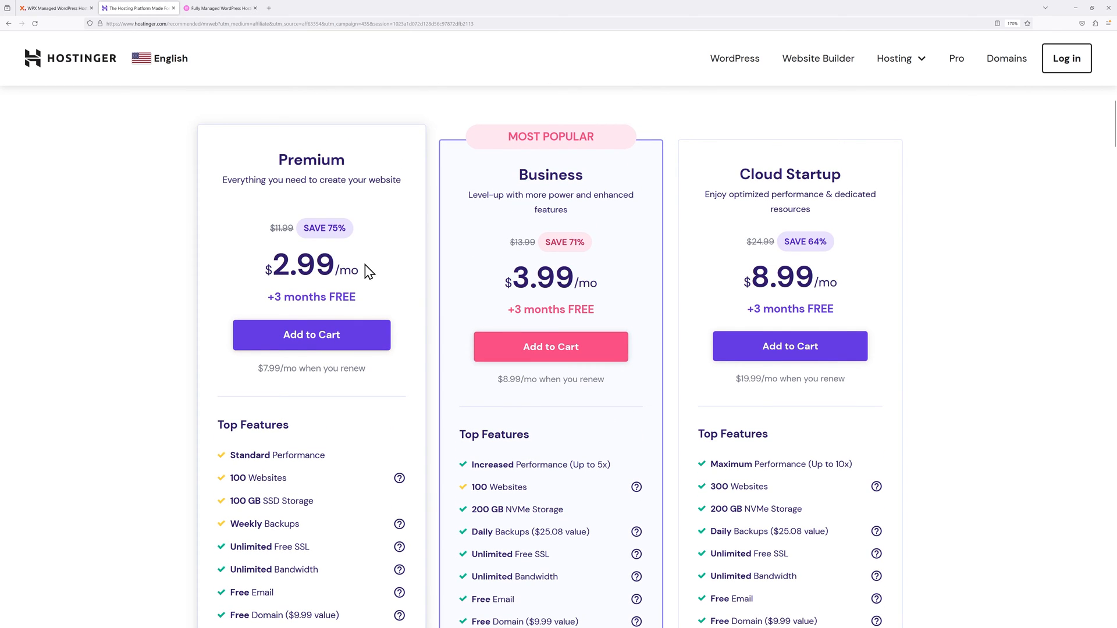
{"action": "mouse_move", "coordinate": [270, 193]}
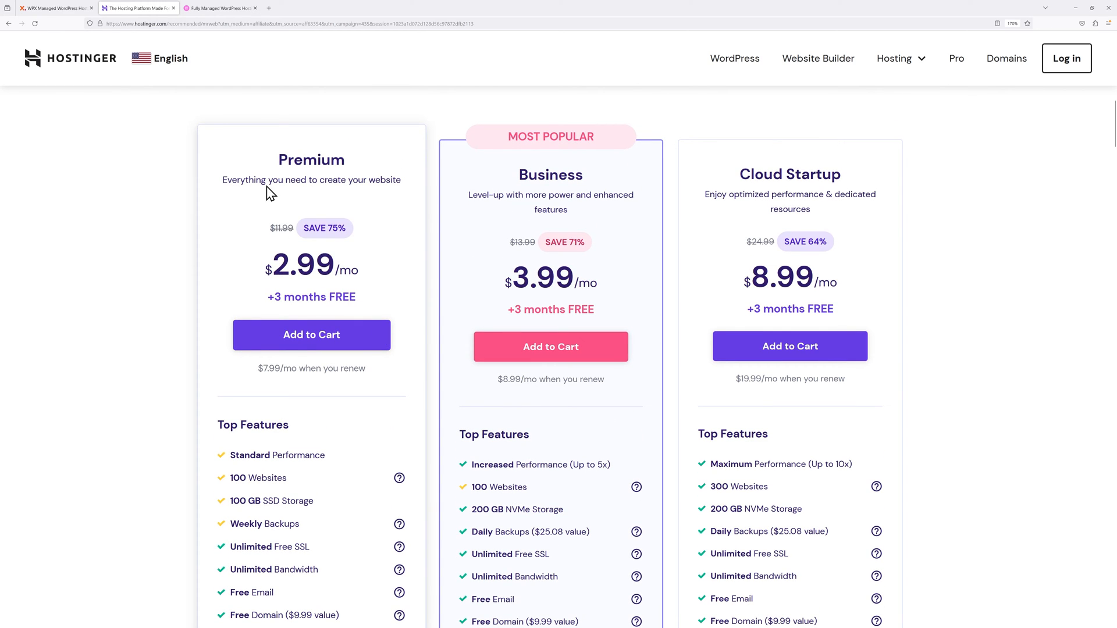
Scroll Elementor's hosting page to the Basic, Business, Grow and Scale plan comparison.
{"action": "left_click", "coordinate": [217, 8]}
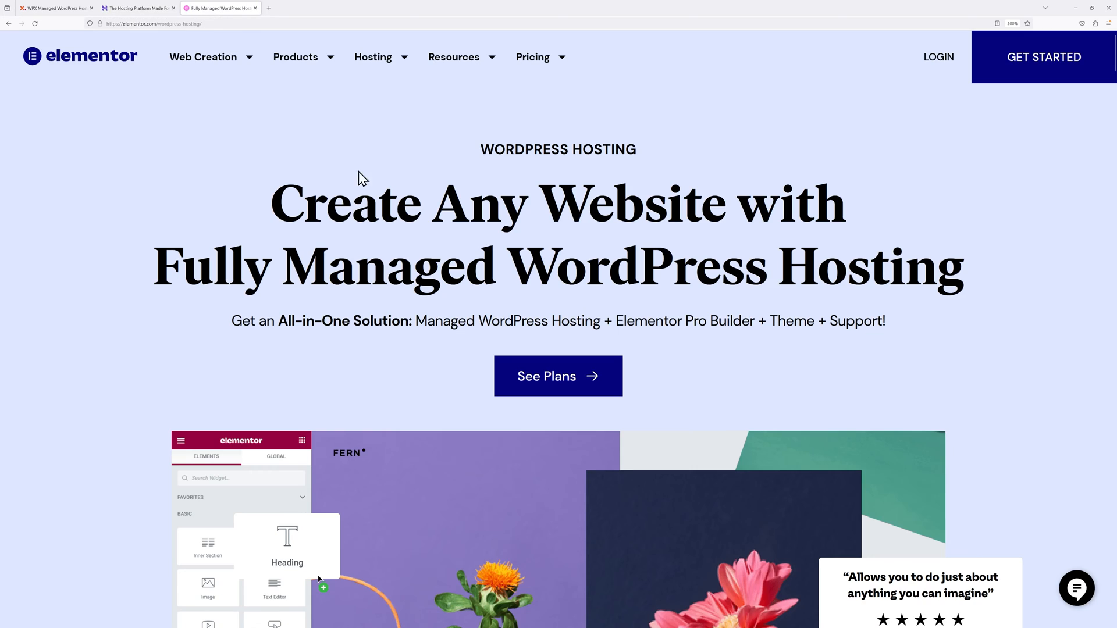
{"action": "scroll", "scroll_direction": "down", "scroll_amount": 3}
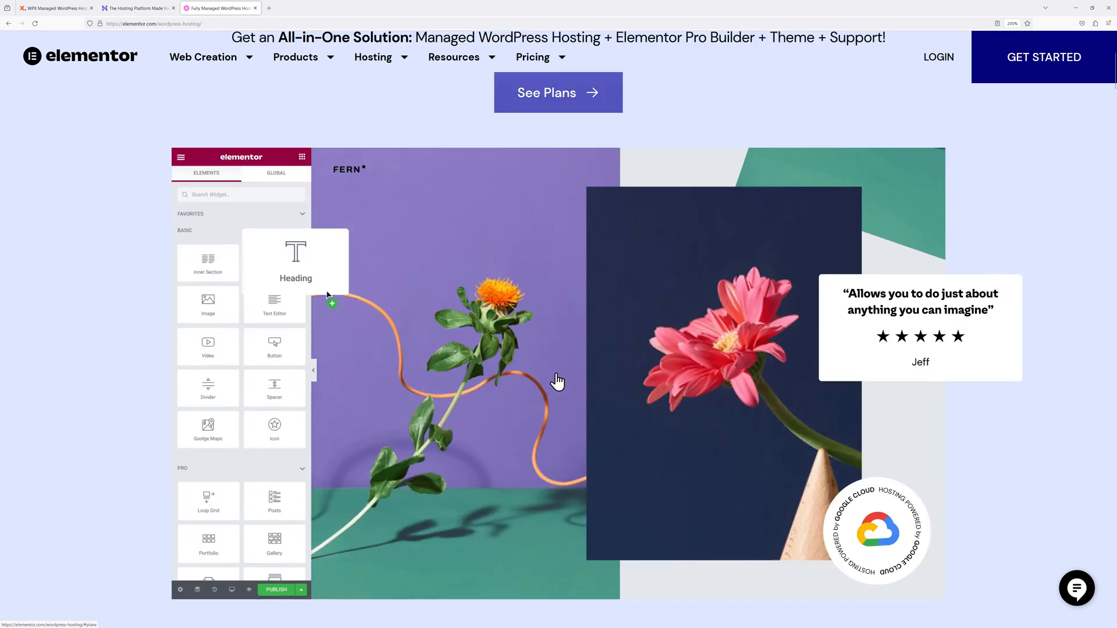
{"action": "scroll", "scroll_direction": "down", "scroll_amount": 3}
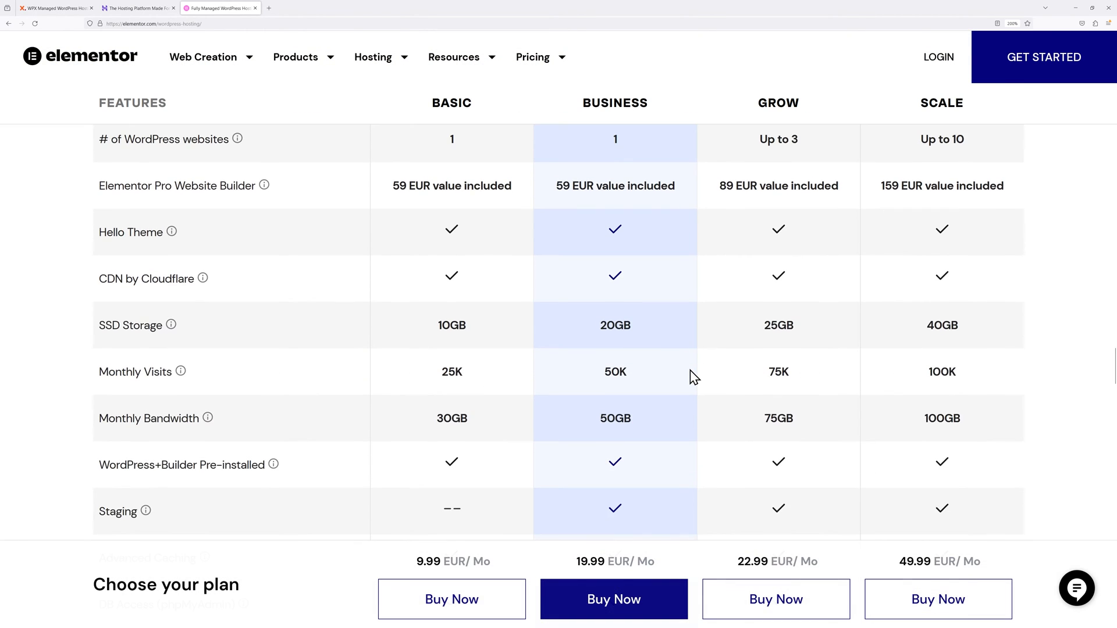
{"action": "scroll", "scroll_direction": "up", "scroll_amount": 3}
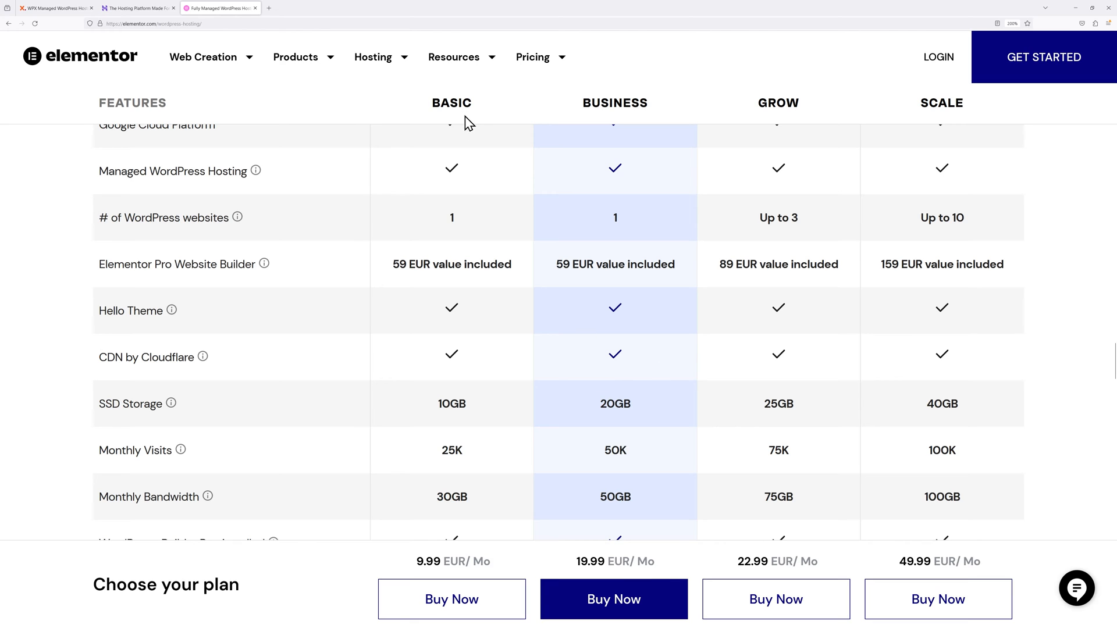
{"action": "mouse_move", "coordinate": [591, 99]}
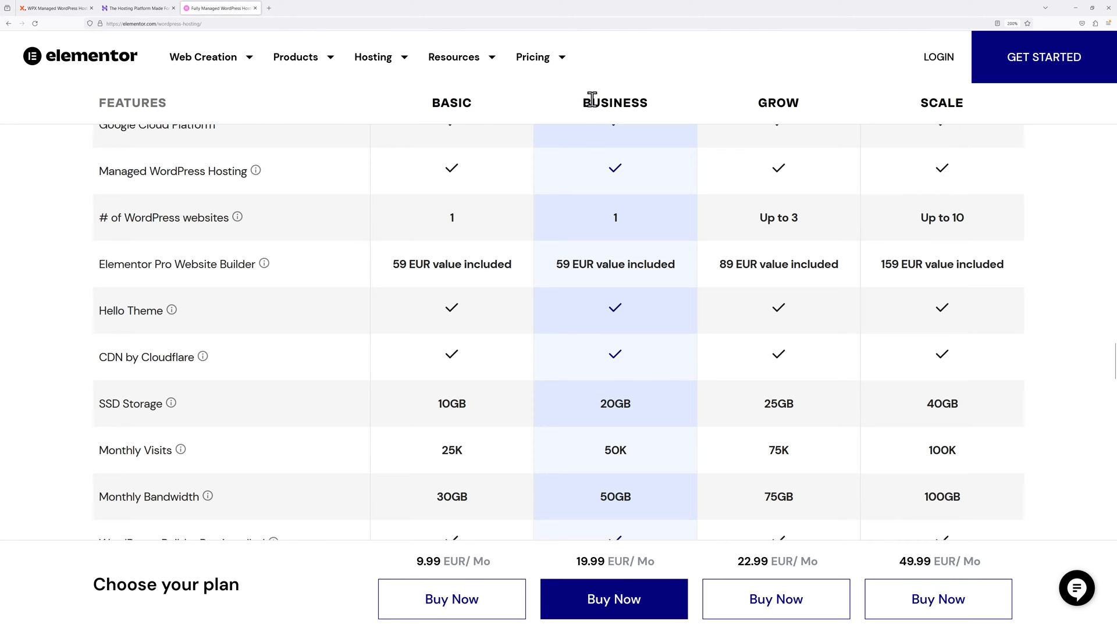
{"action": "mouse_move", "coordinate": [477, 124]}
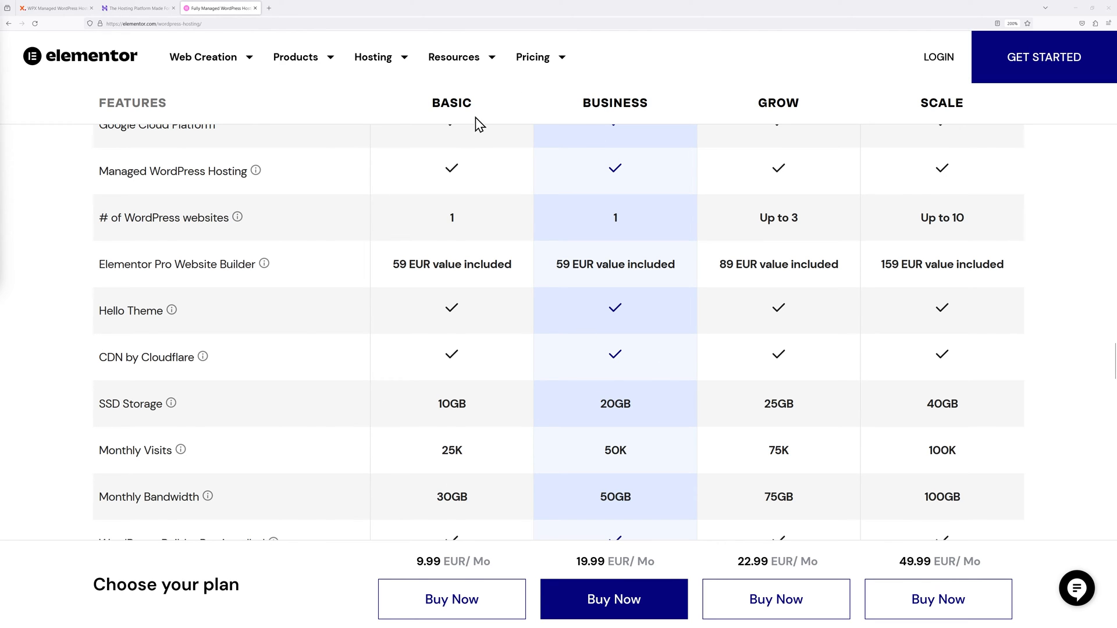
{"action": "mouse_move", "coordinate": [476, 410]}
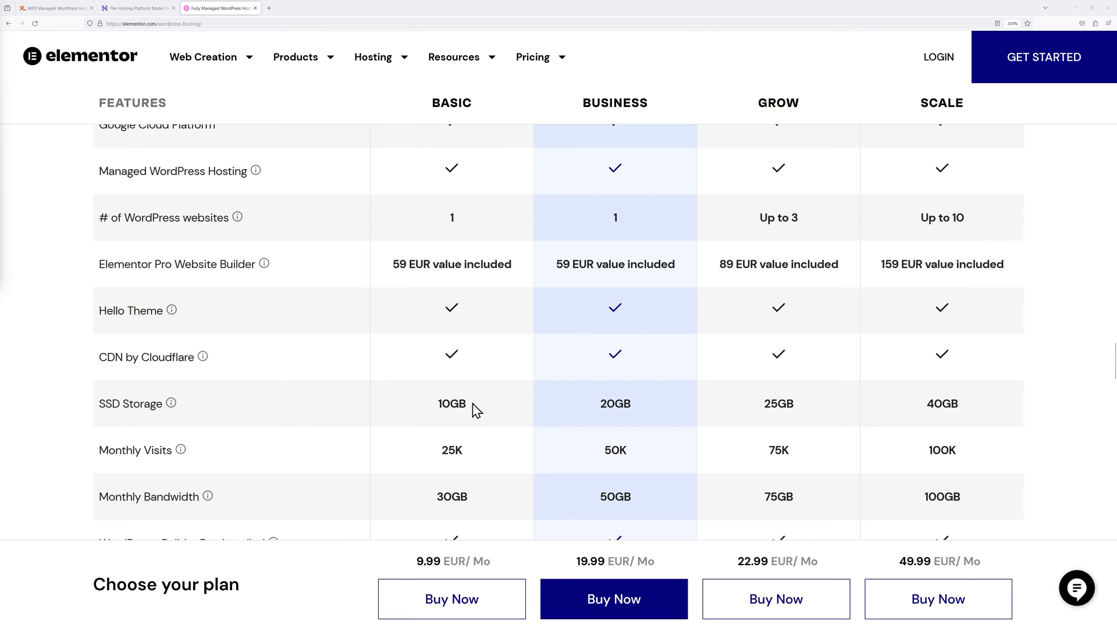
{"action": "mouse_move", "coordinate": [420, 572]}
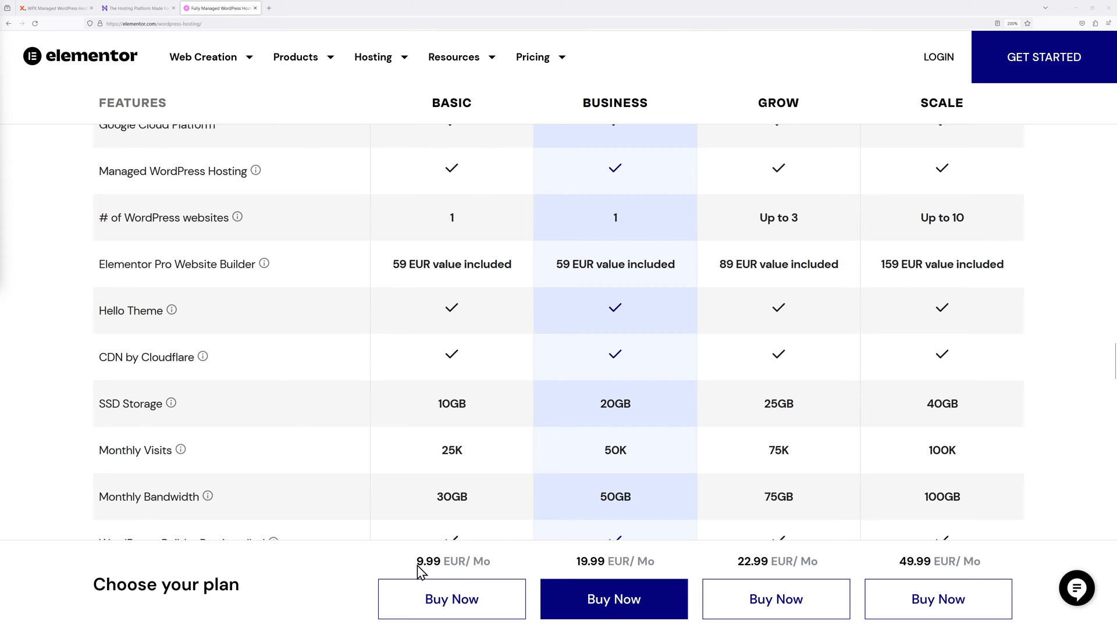
{"action": "mouse_move", "coordinate": [507, 563]}
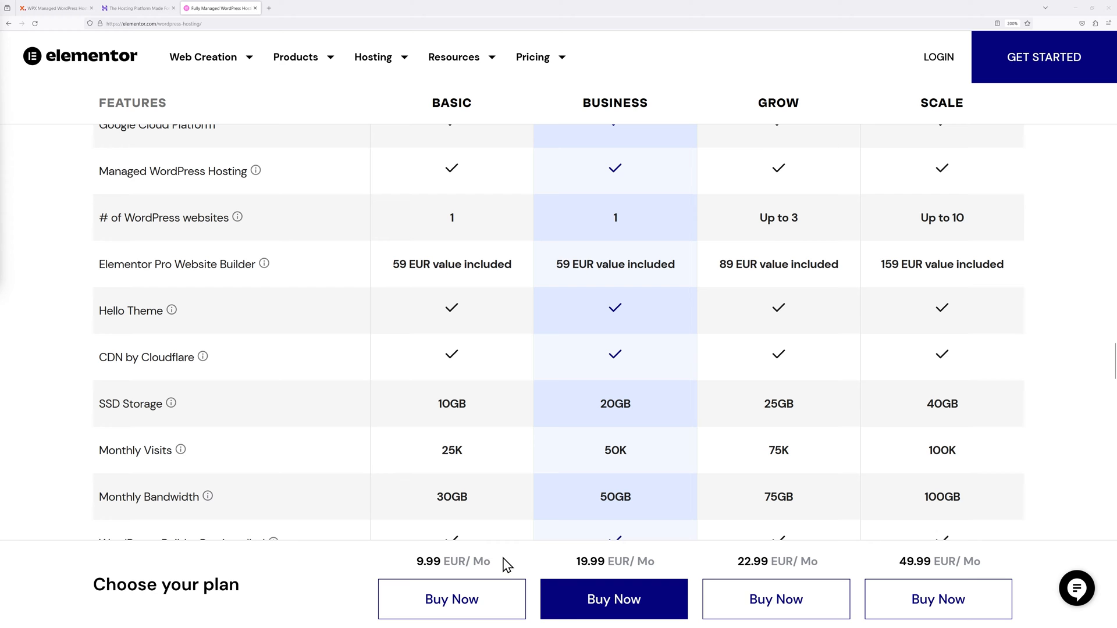
{"action": "mouse_move", "coordinate": [497, 568]}
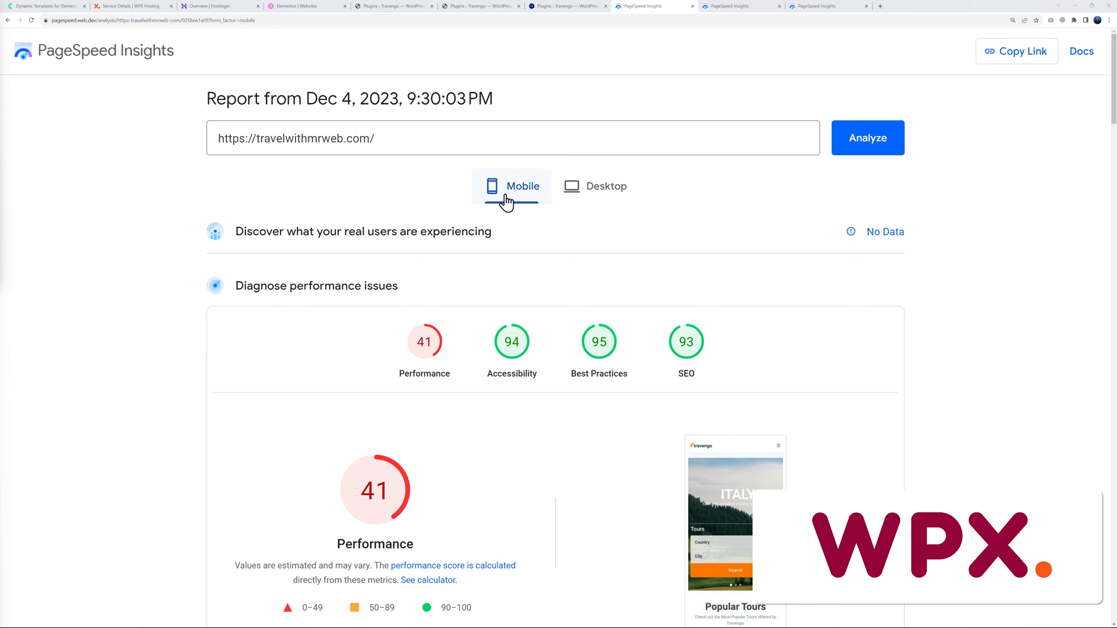
Toggle travelwithmrweb.com's report between mobile (41) and desktop, ending on desktop (81).
{"action": "left_click", "coordinate": [605, 186]}
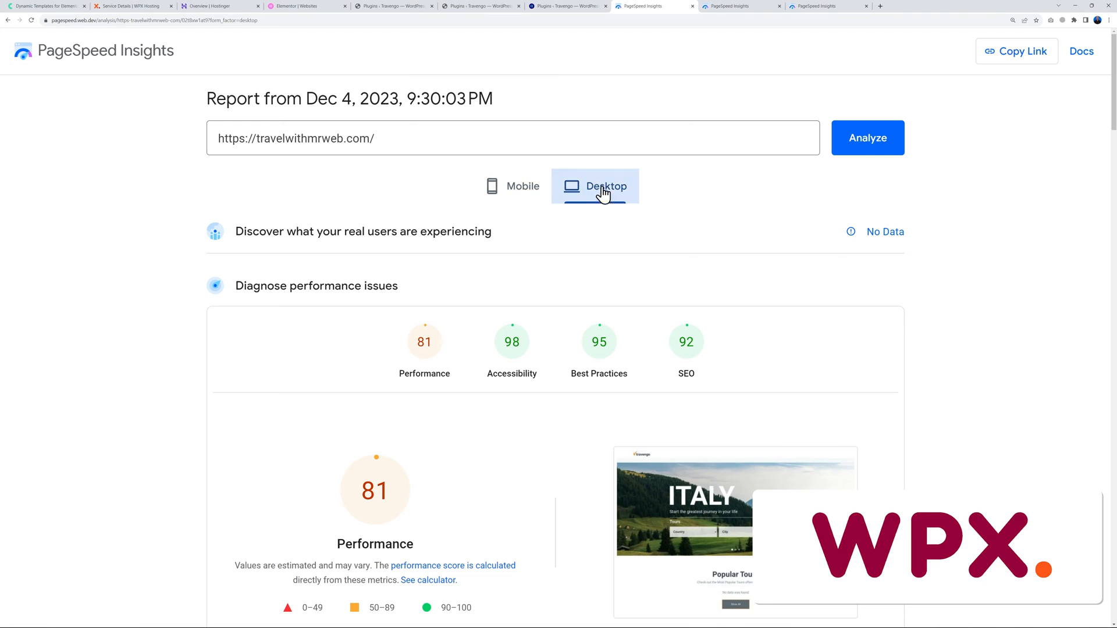
{"action": "left_click", "coordinate": [522, 186]}
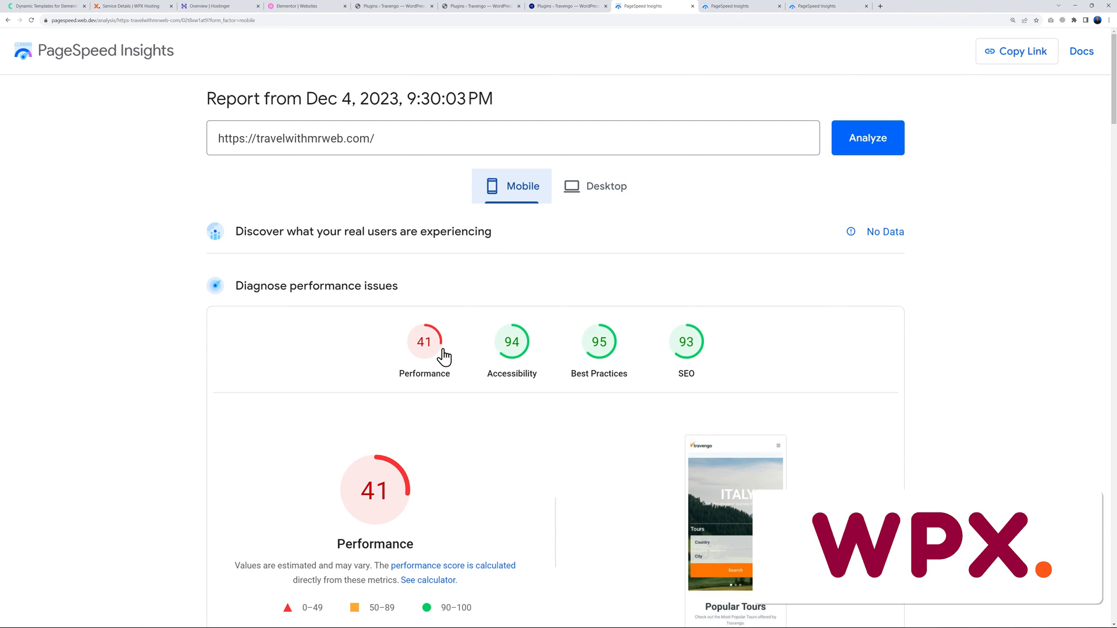
{"action": "mouse_move", "coordinate": [595, 222]}
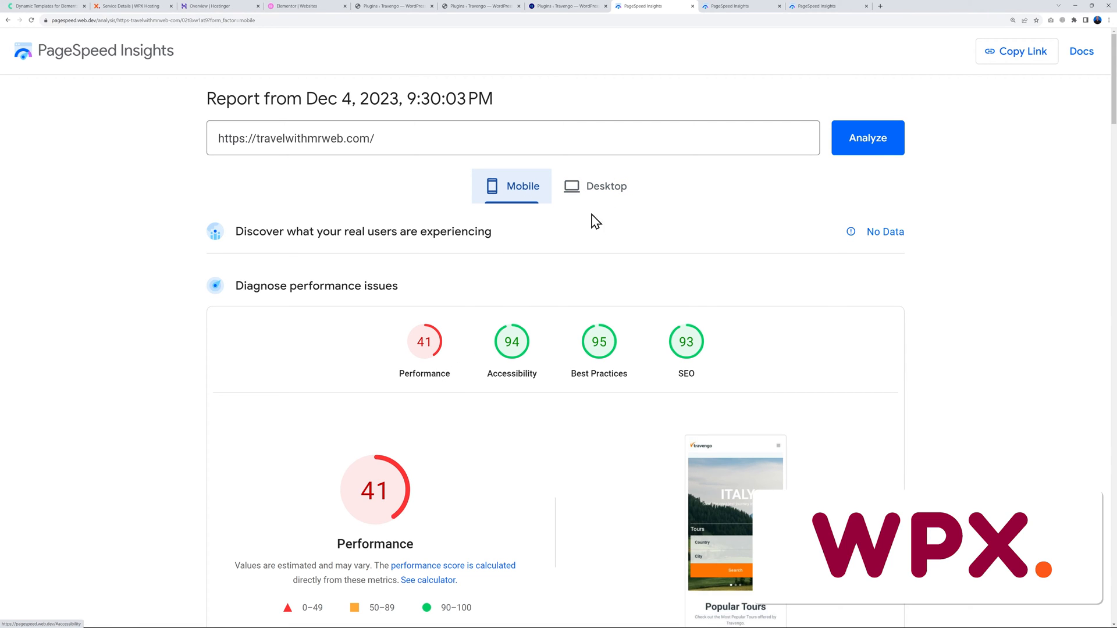
{"action": "left_click", "coordinate": [606, 187]}
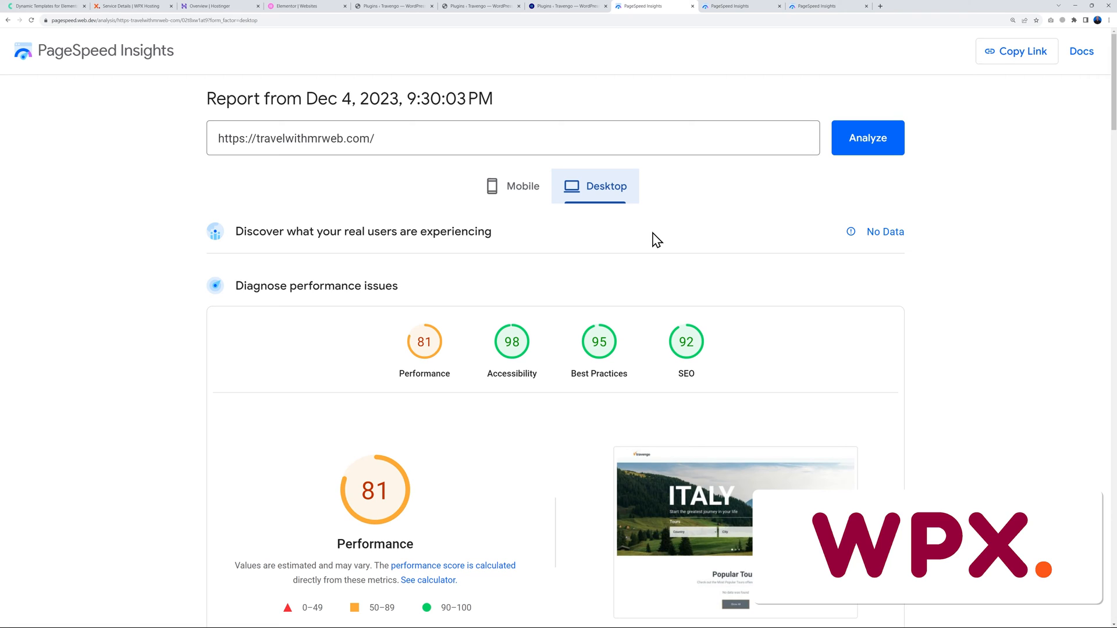
{"action": "mouse_move", "coordinate": [424, 365]}
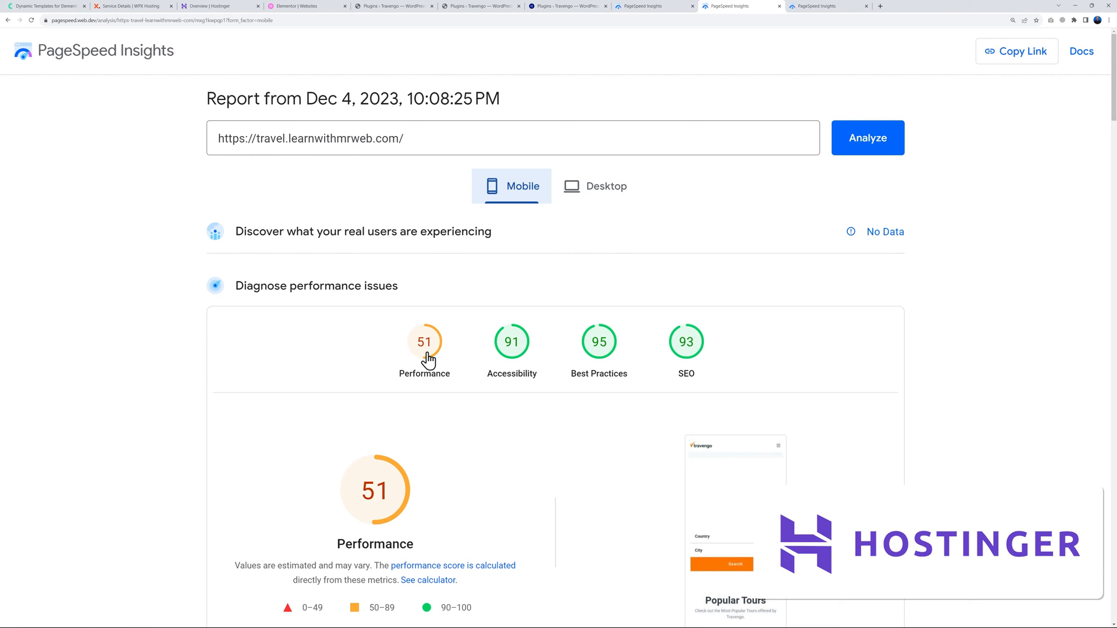
Show the Hostinger site's desktop PageSpeed scores, with Performance 85.
{"action": "left_click", "coordinate": [595, 186]}
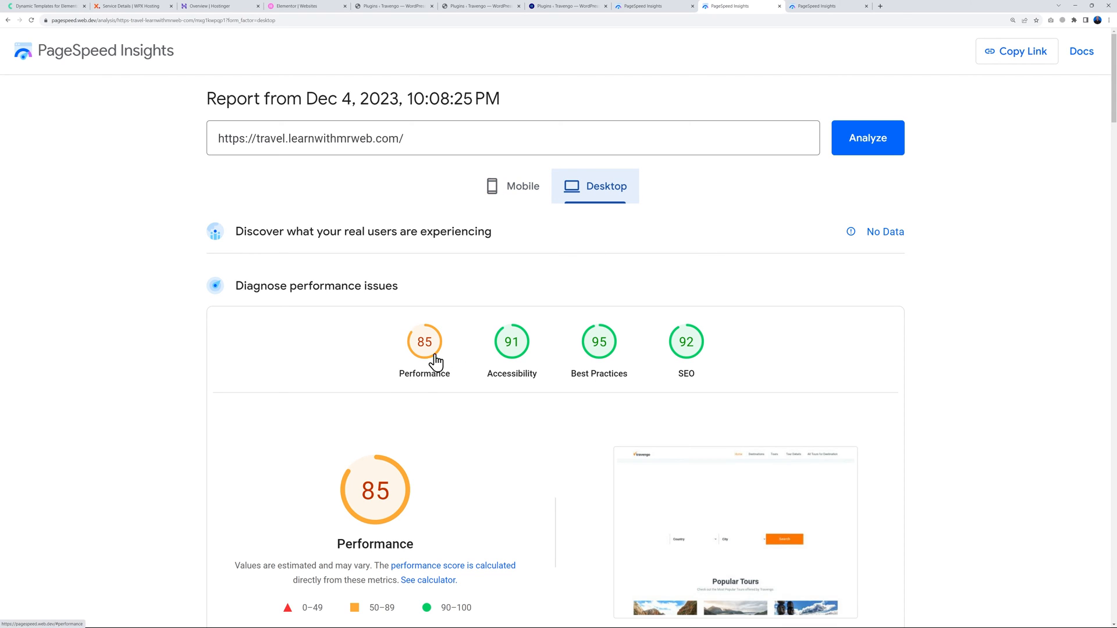
{"action": "mouse_move", "coordinate": [423, 358]}
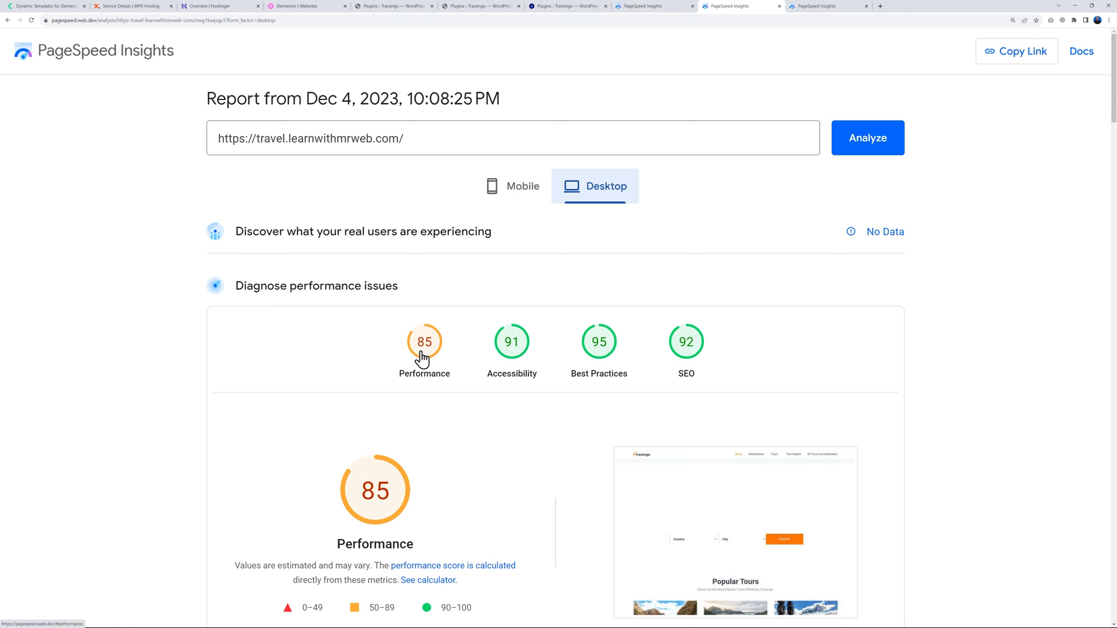
{"action": "mouse_move", "coordinate": [771, 60]}
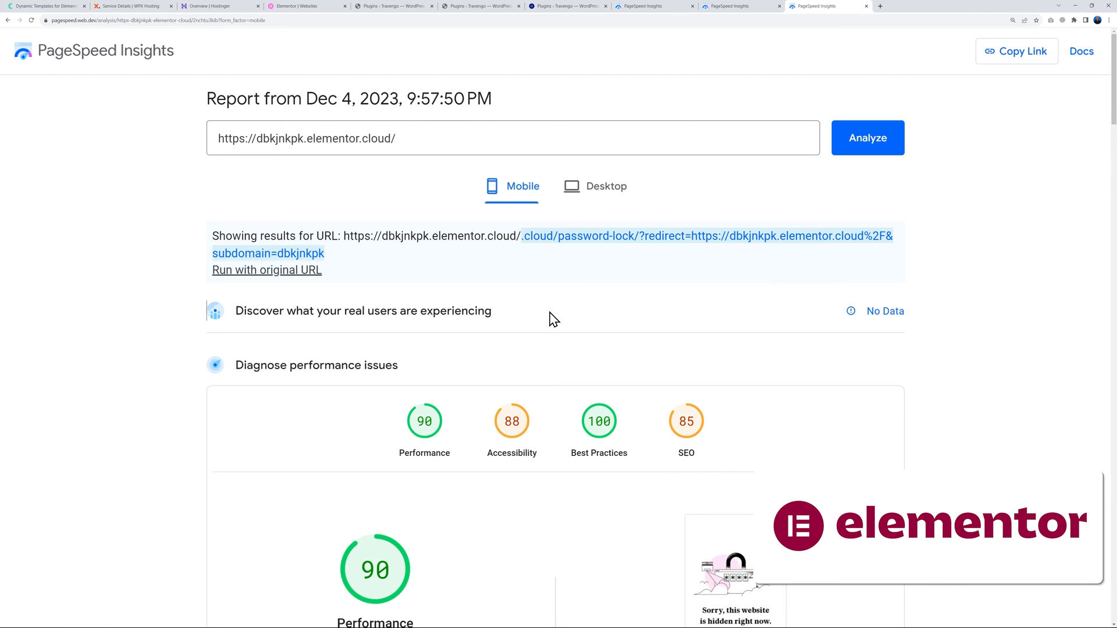
{"action": "mouse_move", "coordinate": [424, 421]}
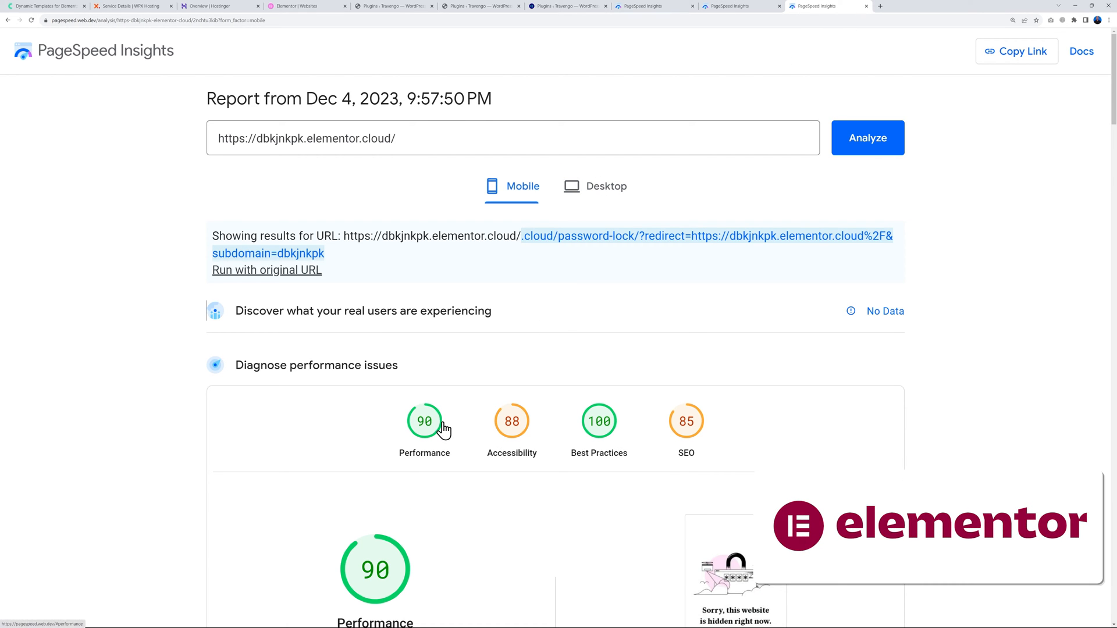
{"action": "mouse_move", "coordinate": [592, 213]}
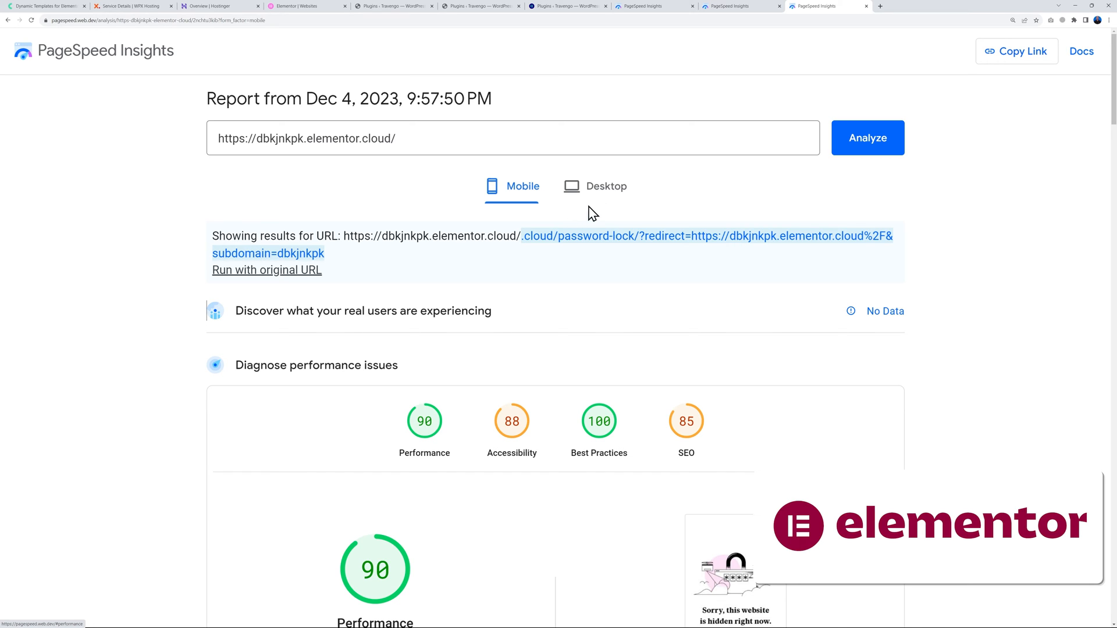
Show the Elementor-hosted site's desktop scores: Performance 100, Accessibility 88, SEO 82.
{"action": "left_click", "coordinate": [606, 186]}
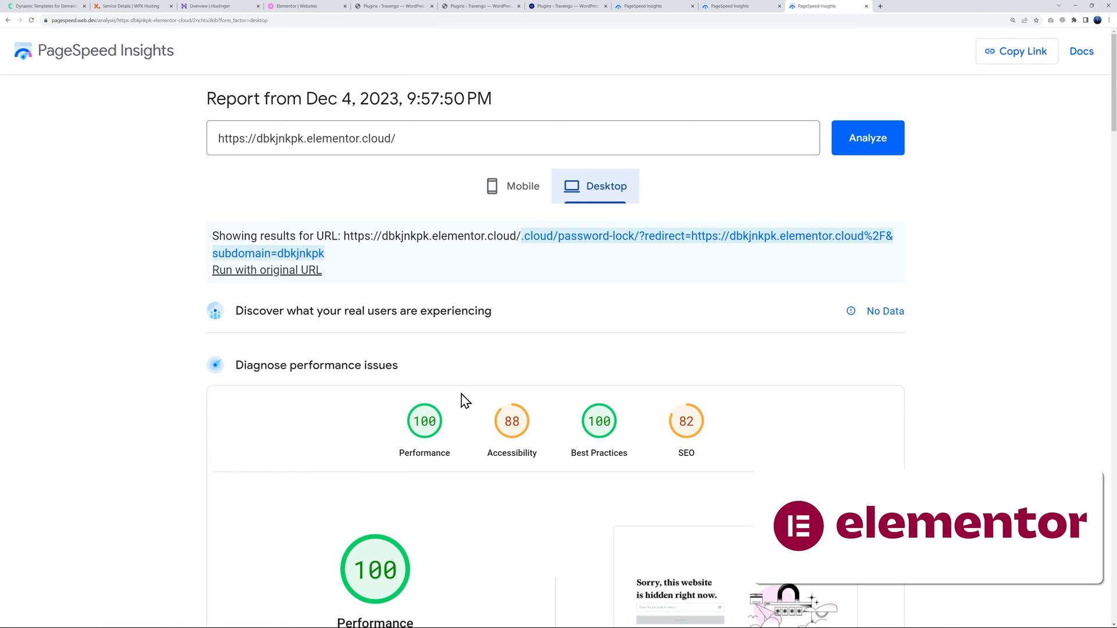
{"action": "mouse_move", "coordinate": [415, 493]}
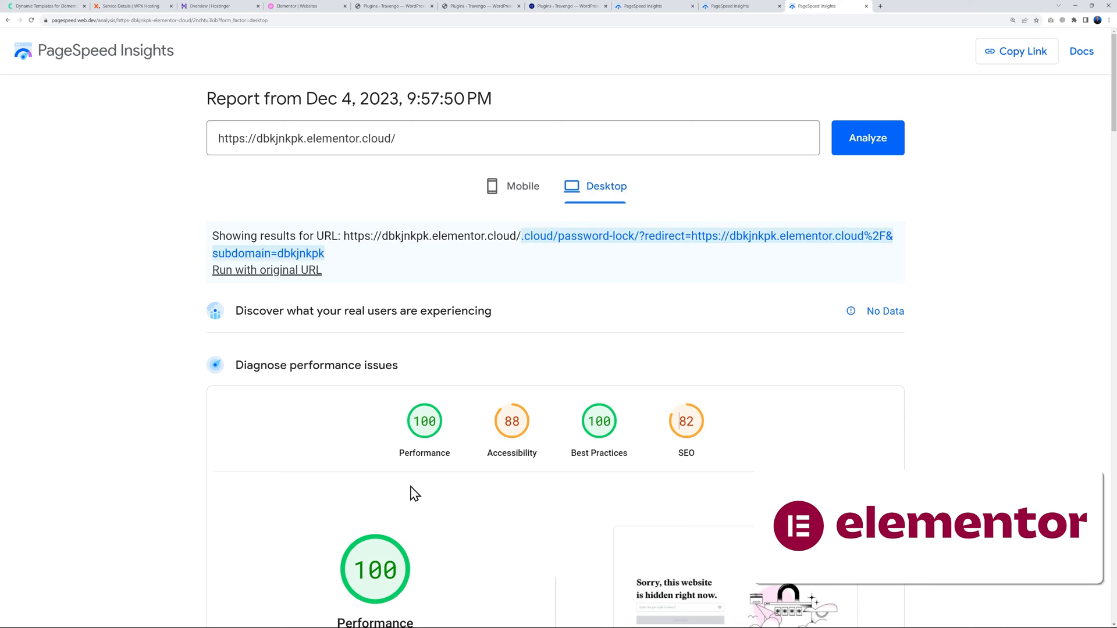
{"action": "mouse_move", "coordinate": [387, 467]}
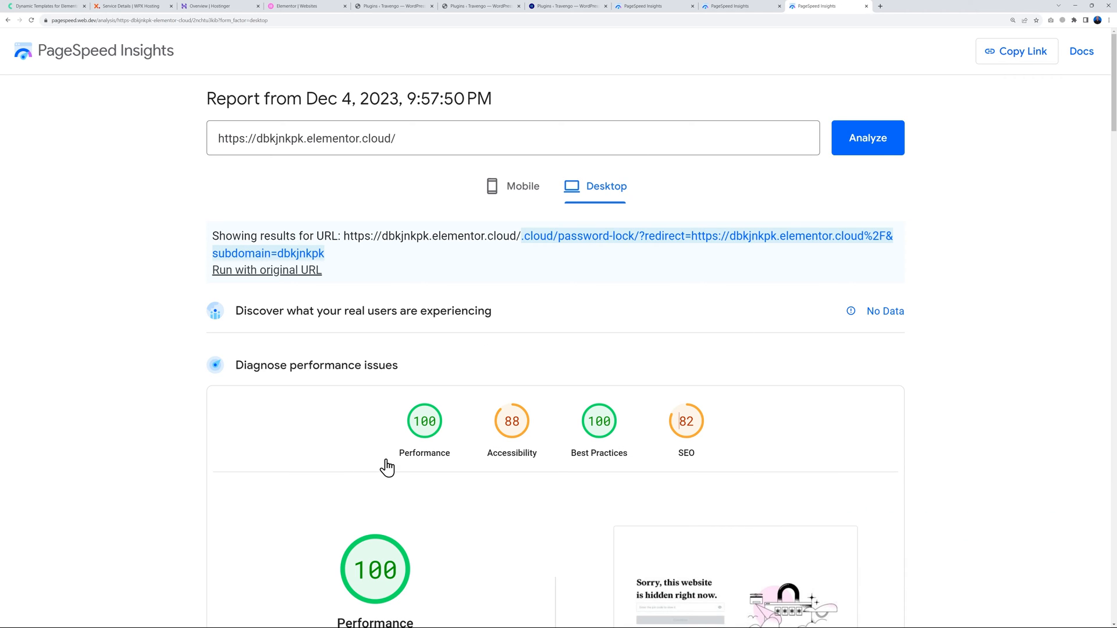
{"action": "mouse_move", "coordinate": [442, 494]}
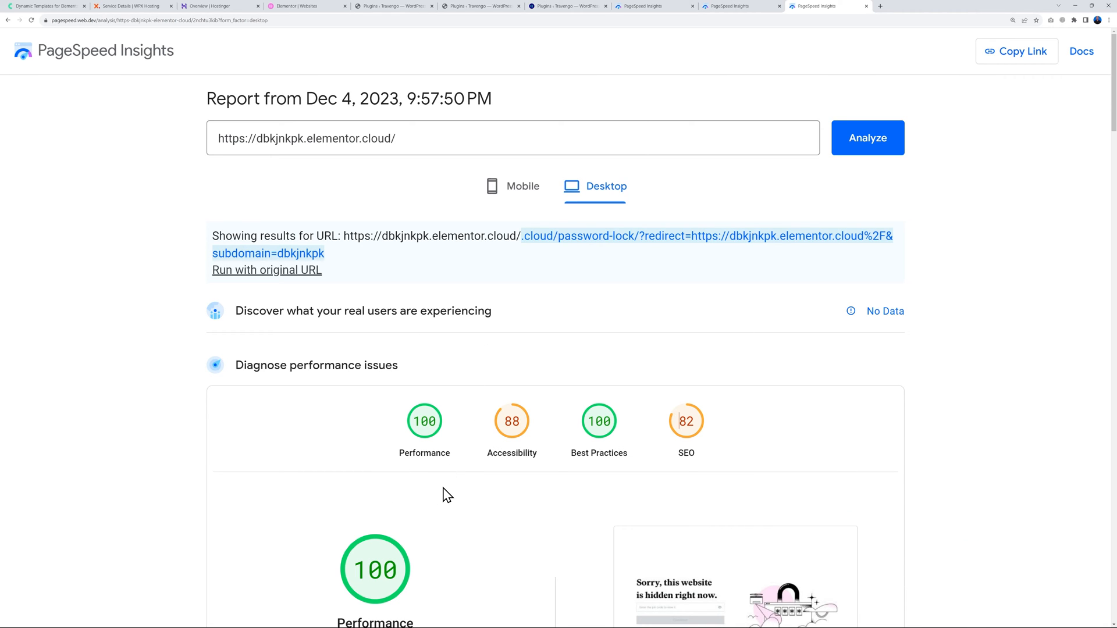
Return to travelwithmrweb.com's PageSpeed report and show its mobile Performance of 41.
{"action": "left_click", "coordinate": [653, 6]}
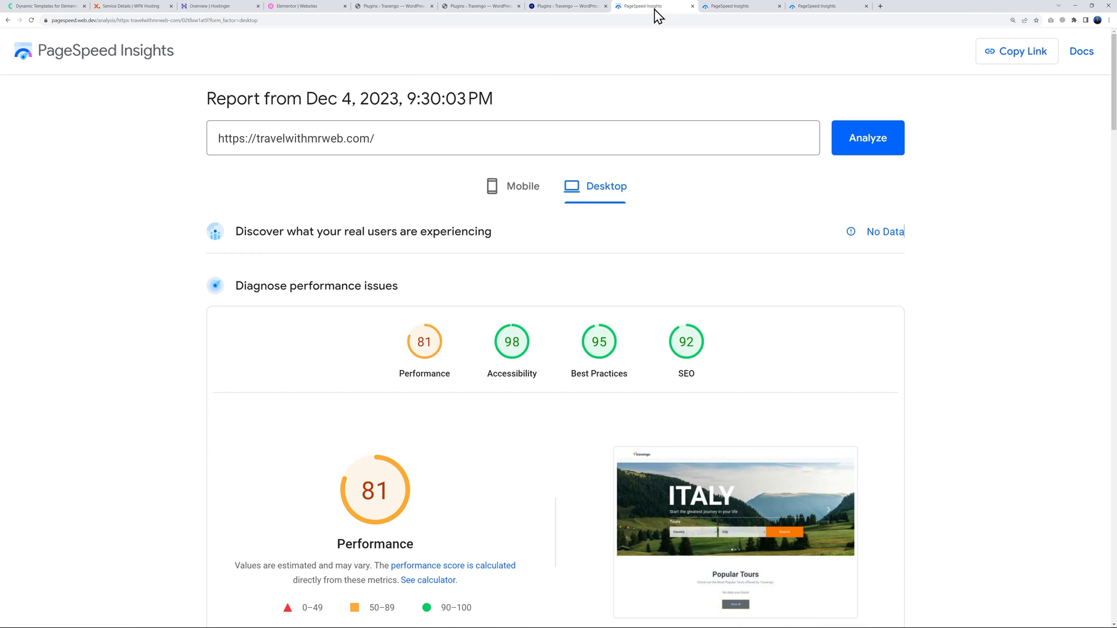
{"action": "mouse_move", "coordinate": [465, 327]}
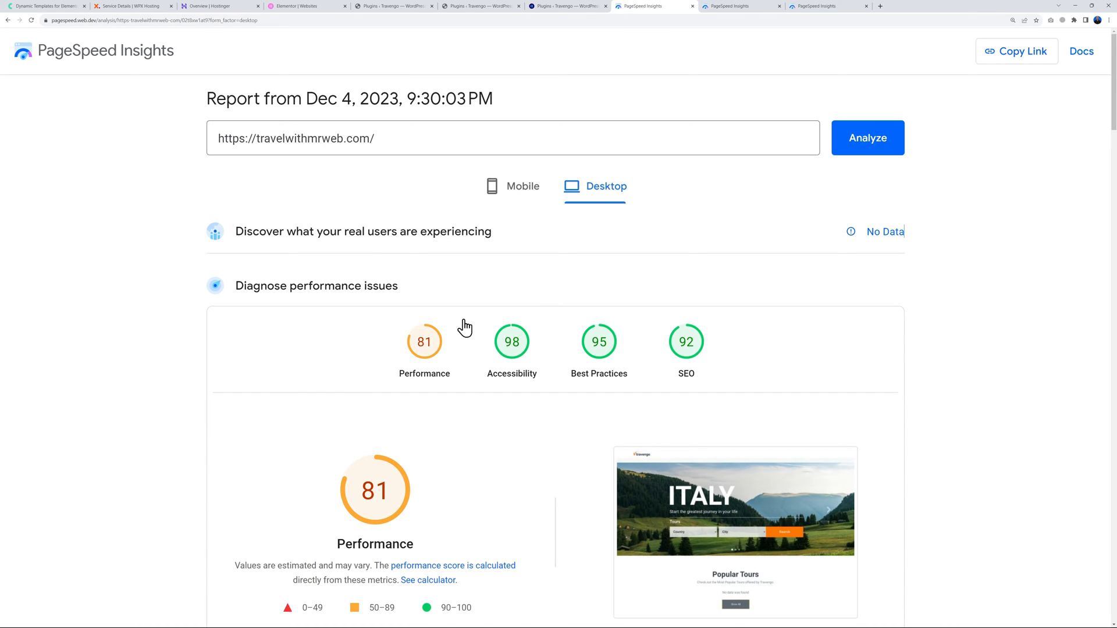
{"action": "mouse_move", "coordinate": [439, 429]}
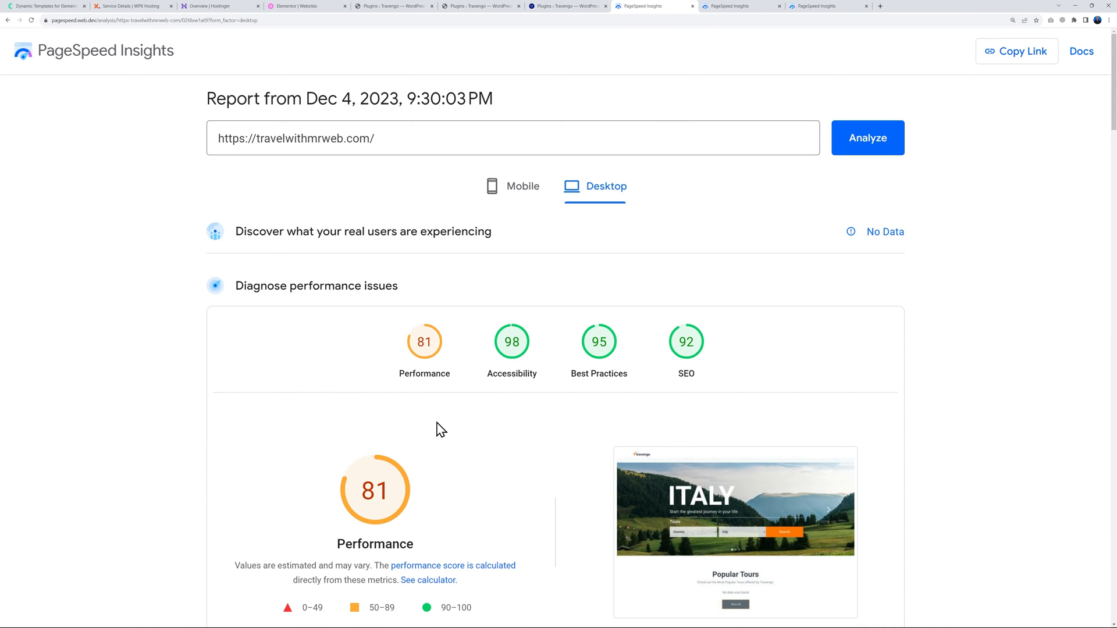
{"action": "mouse_move", "coordinate": [437, 421]}
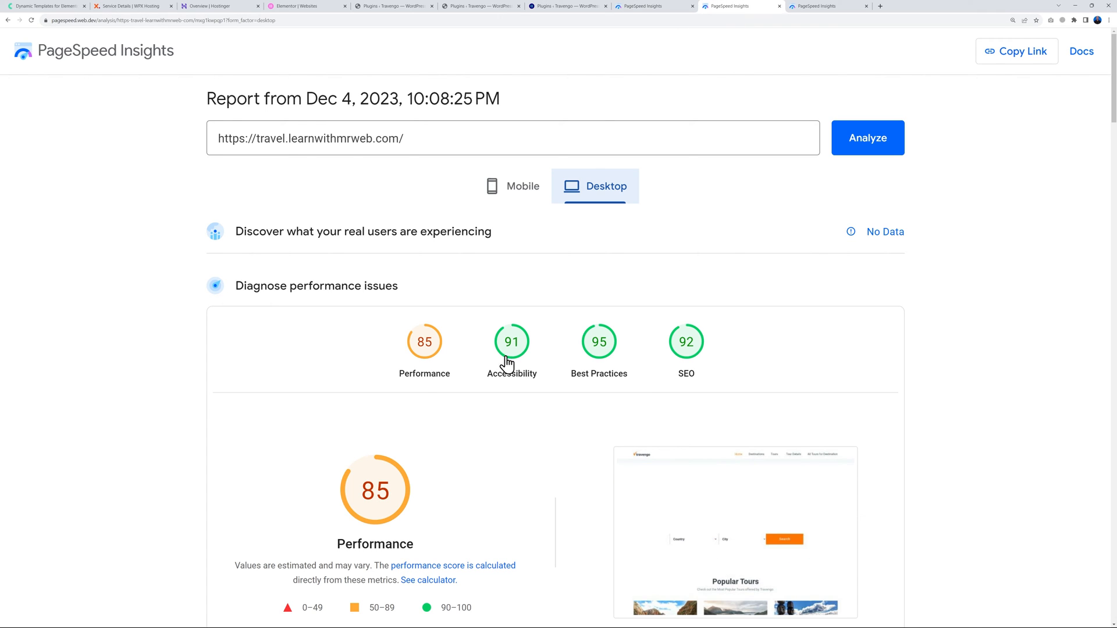
{"action": "mouse_move", "coordinate": [616, 257]}
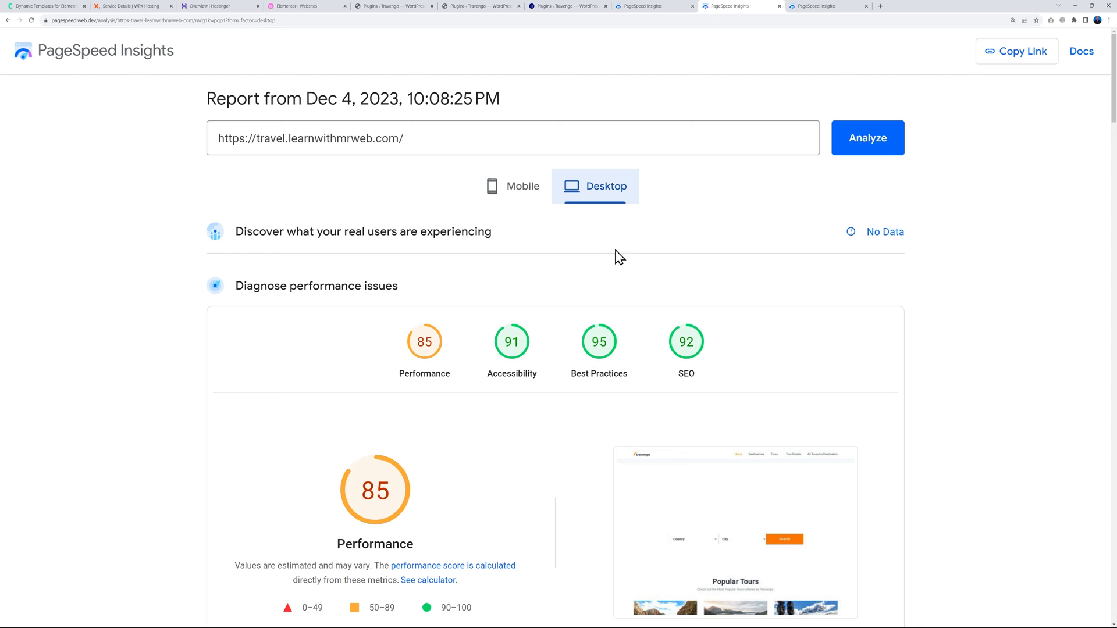
{"action": "left_click", "coordinate": [511, 186]}
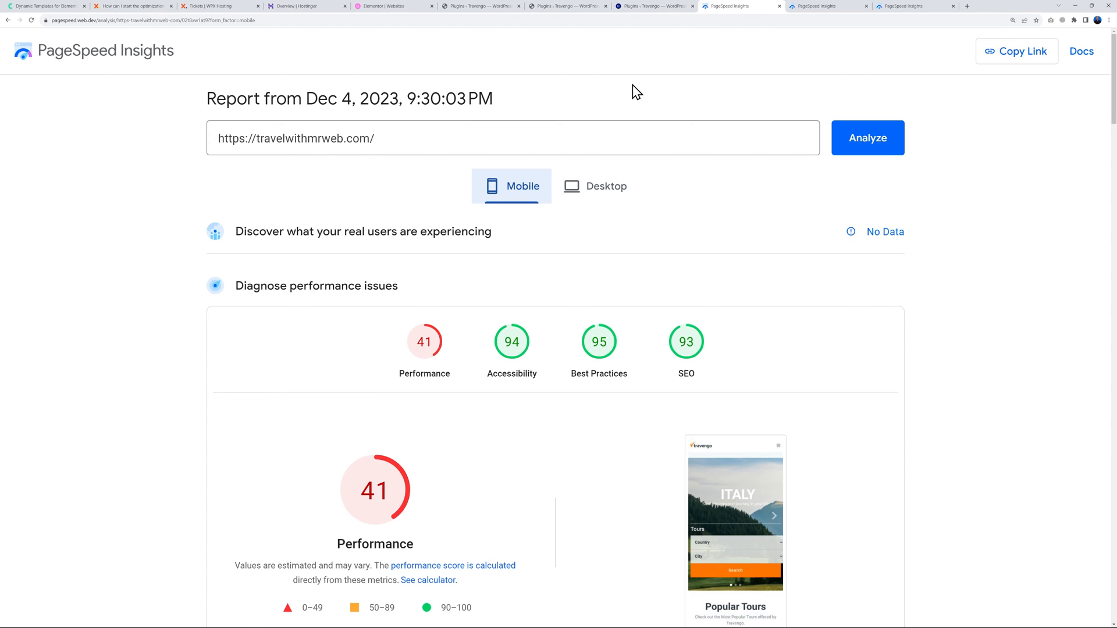
{"action": "mouse_move", "coordinate": [513, 301]}
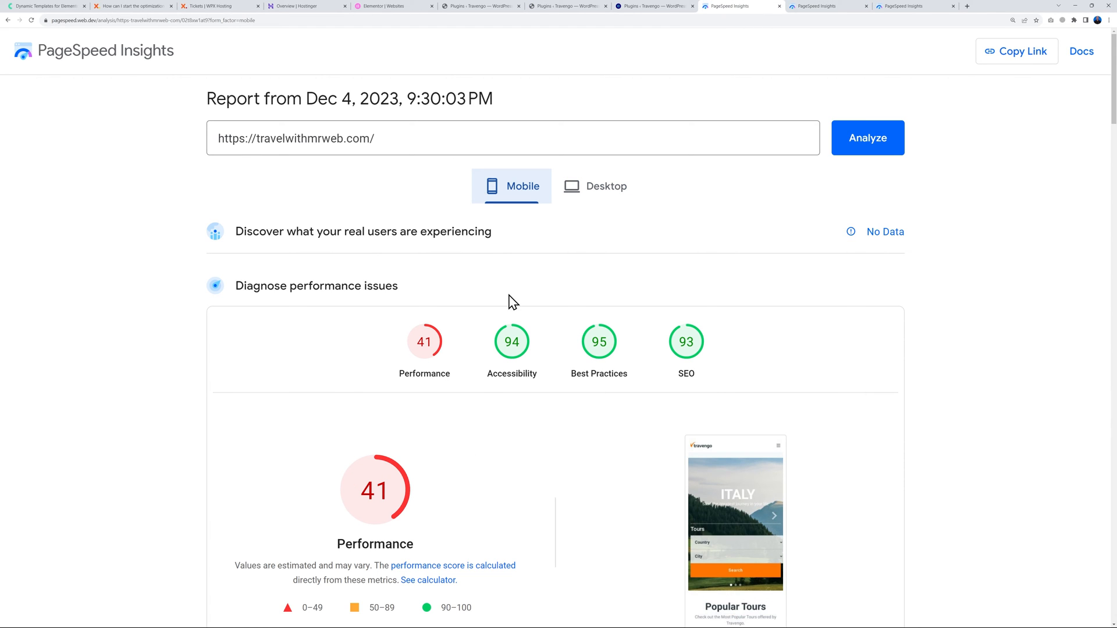
{"action": "mouse_move", "coordinate": [136, 15]}
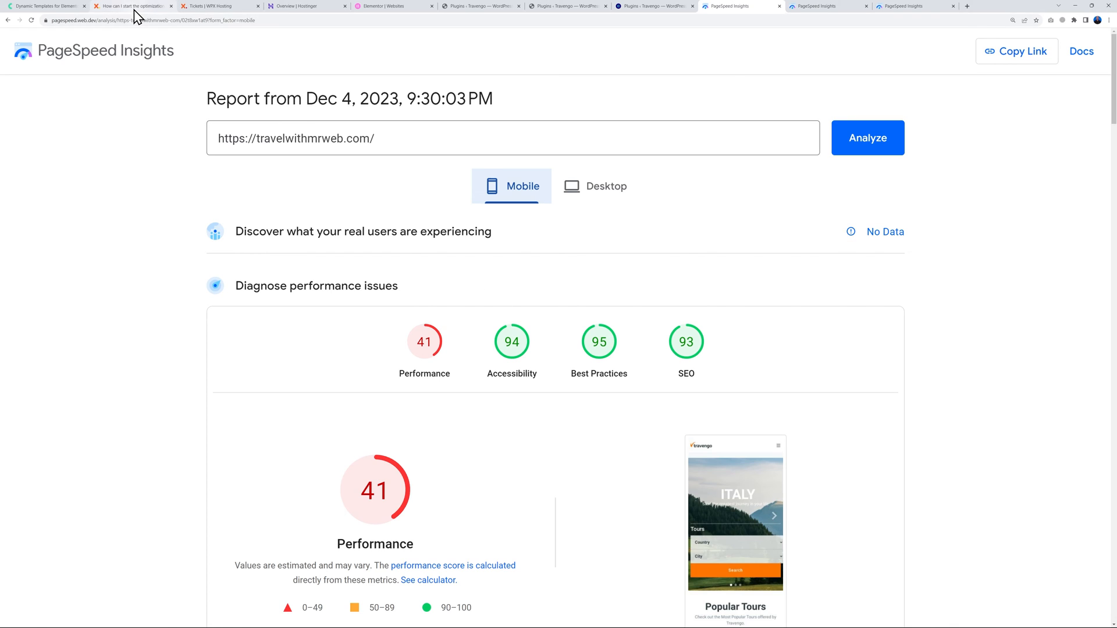
View WPX's site-optimization article, then the free optimization request ticket for travelwithmrweb.com.
{"action": "left_click", "coordinate": [133, 6]}
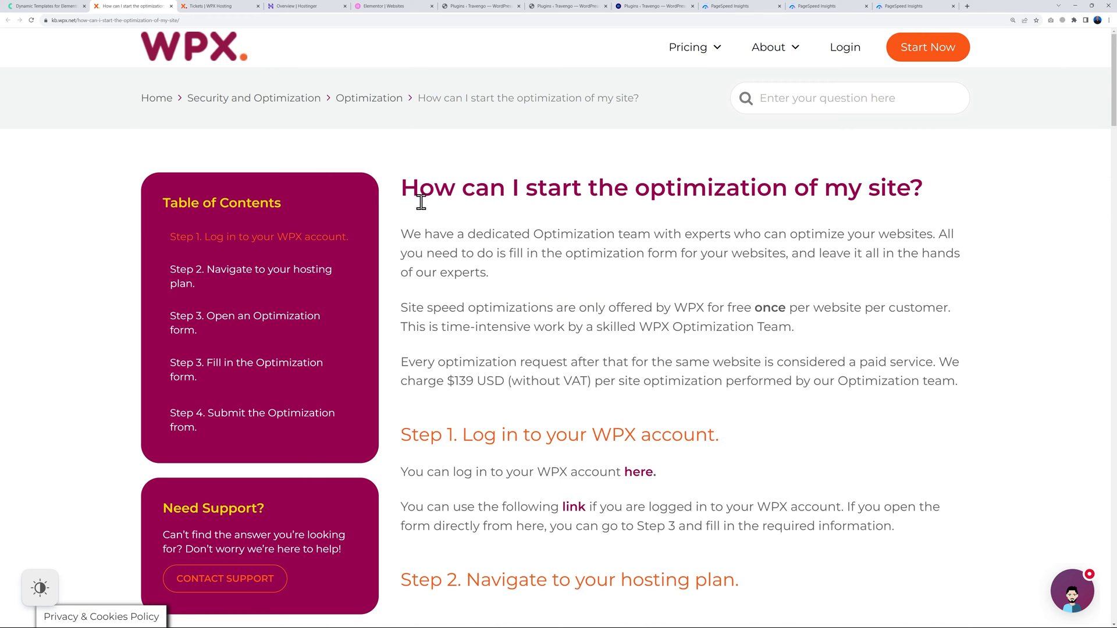
{"action": "mouse_move", "coordinate": [711, 322]}
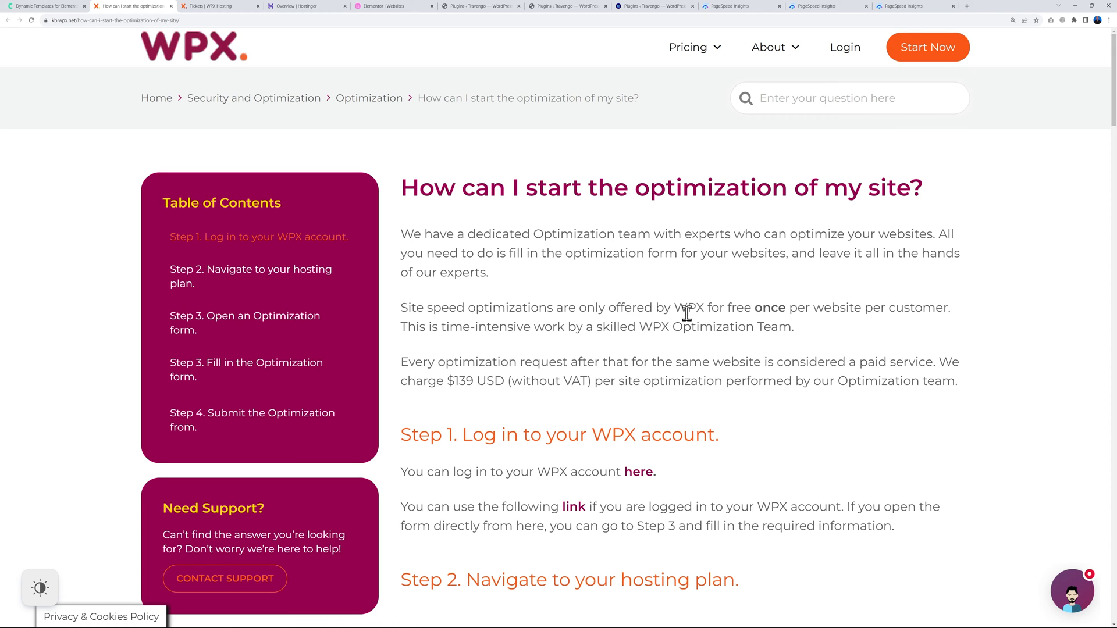
{"action": "mouse_move", "coordinate": [300, 20]}
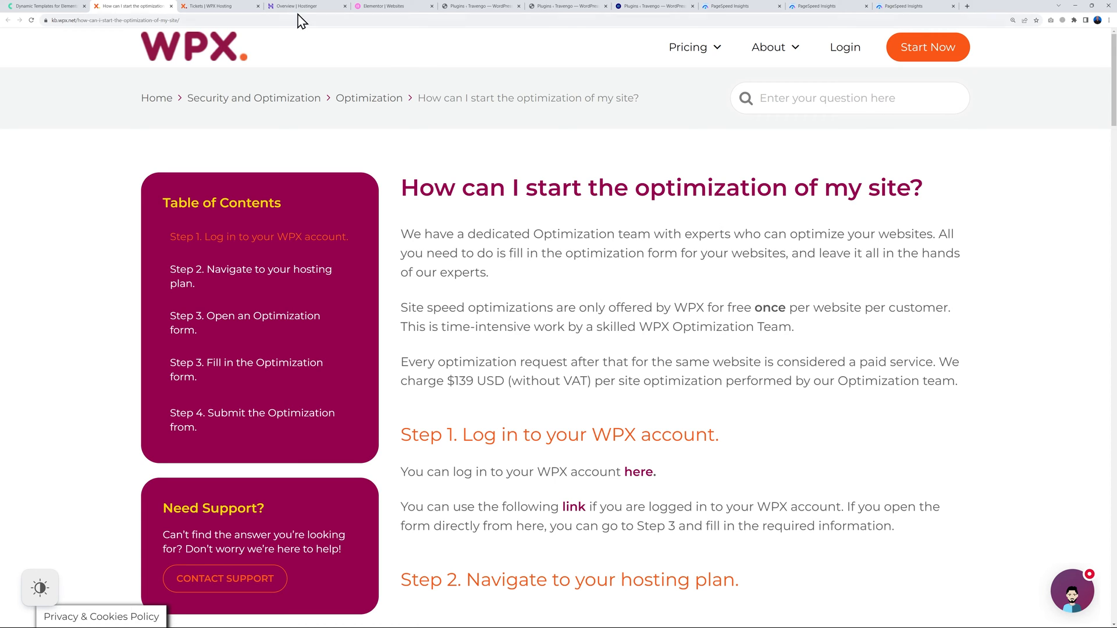
{"action": "left_click", "coordinate": [213, 6]}
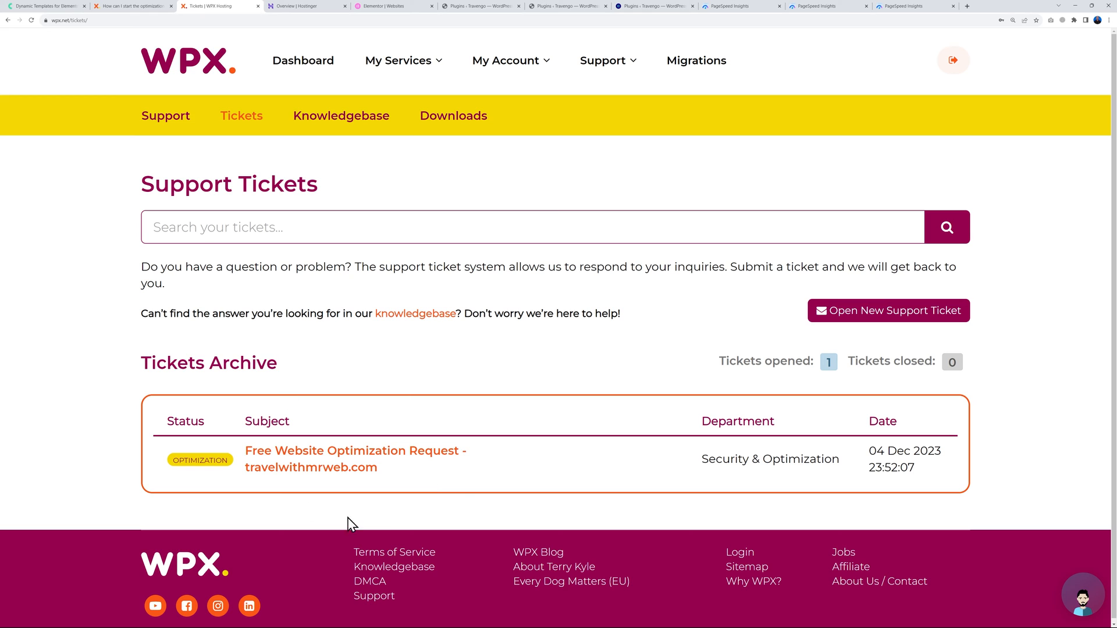
{"action": "mouse_move", "coordinate": [428, 497]}
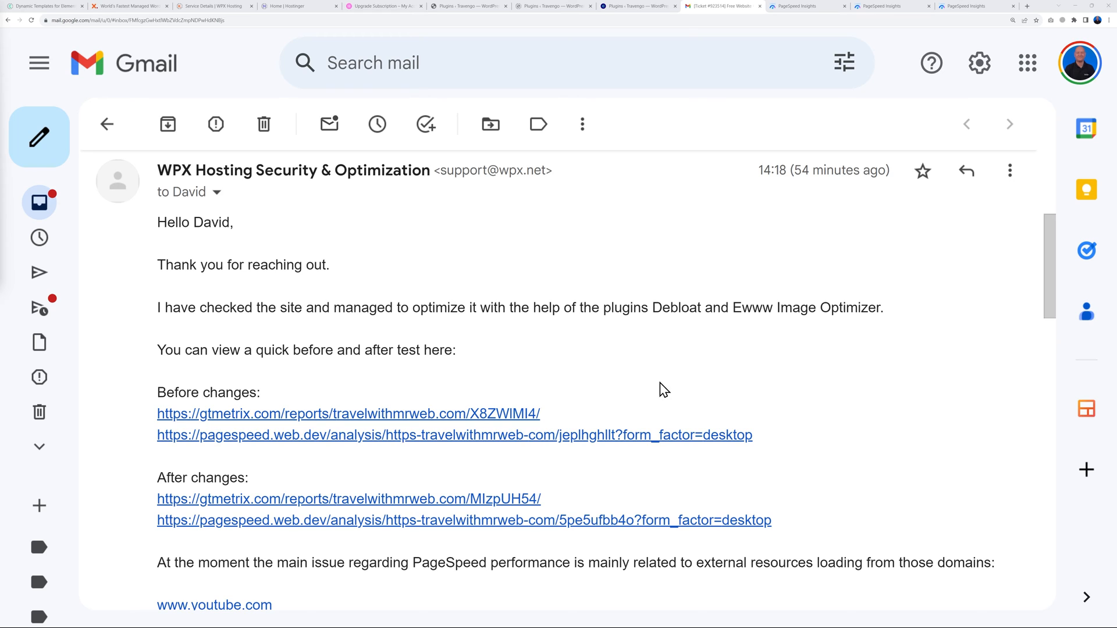
{"action": "mouse_move", "coordinate": [358, 324]}
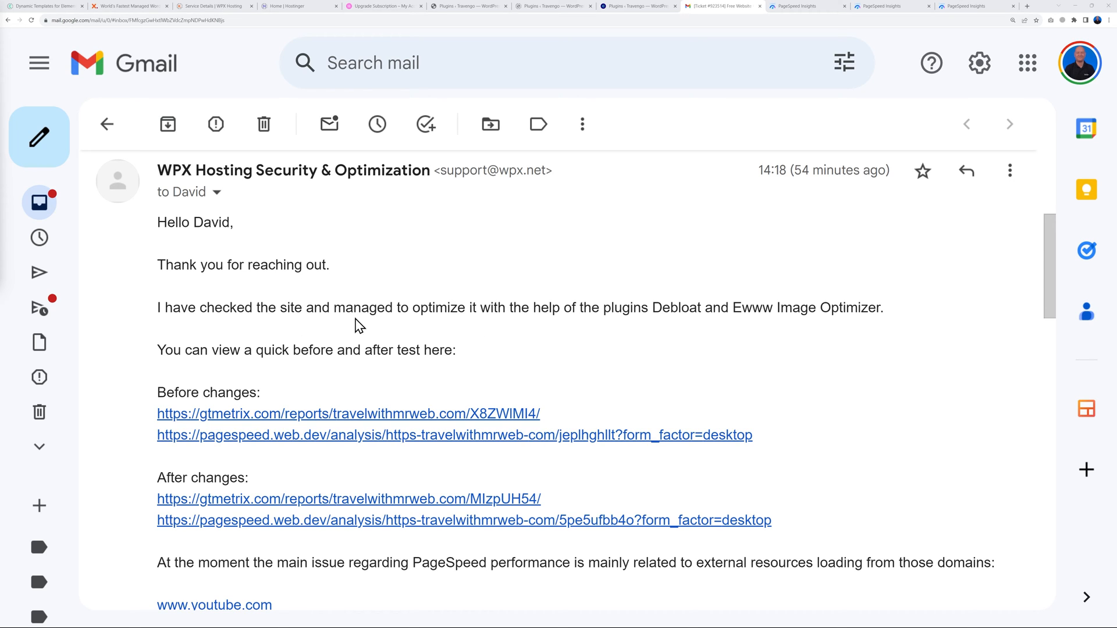
{"action": "mouse_move", "coordinate": [528, 345]}
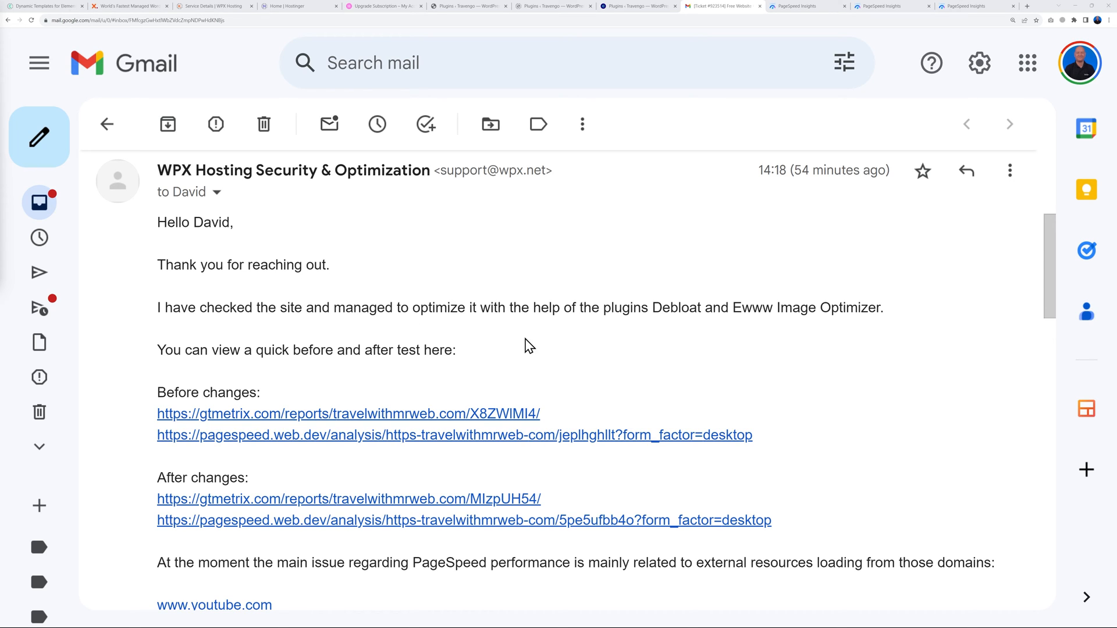
{"action": "mouse_move", "coordinate": [863, 327]}
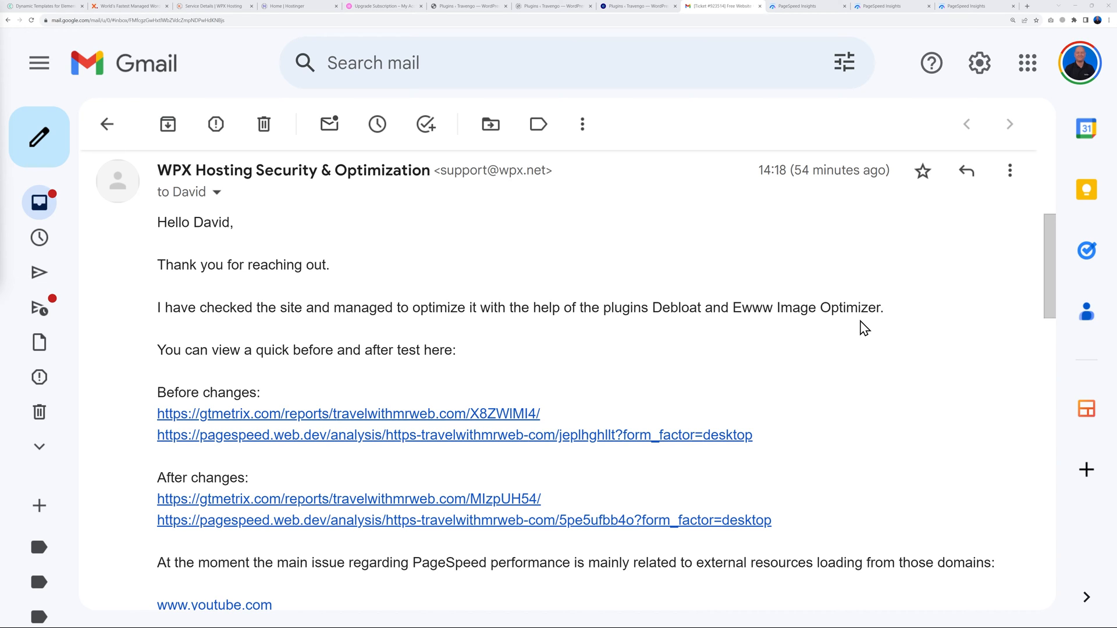
{"action": "mouse_move", "coordinate": [359, 312]}
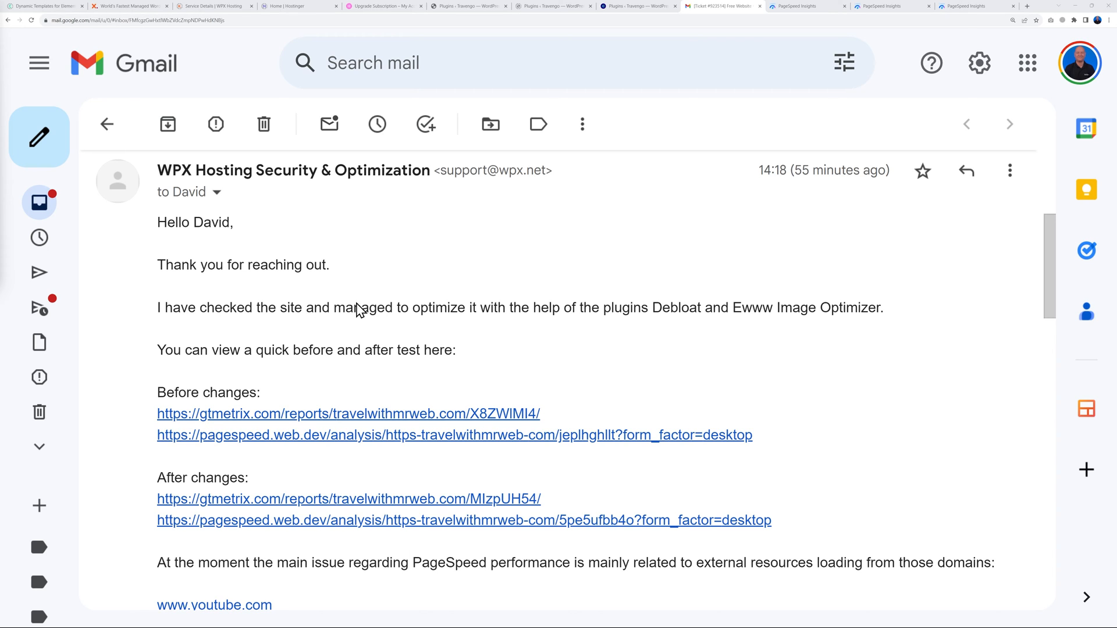
Compare original desktop scores with the Dec 5 report: desktop 96, mobile 74.
{"action": "left_click", "coordinate": [807, 5]}
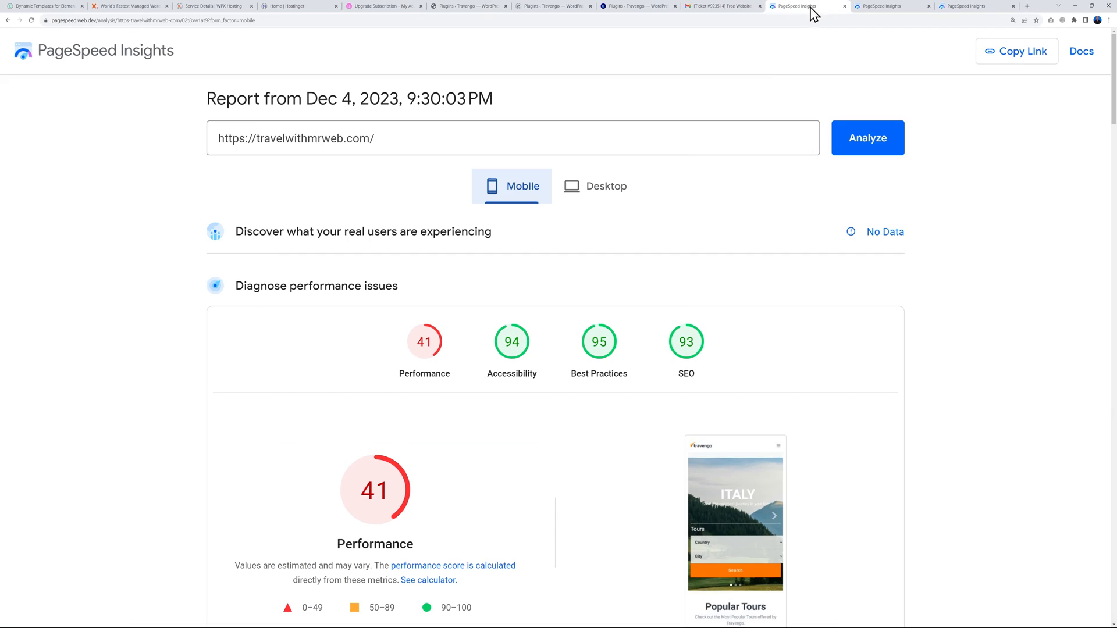
{"action": "mouse_move", "coordinate": [619, 207]}
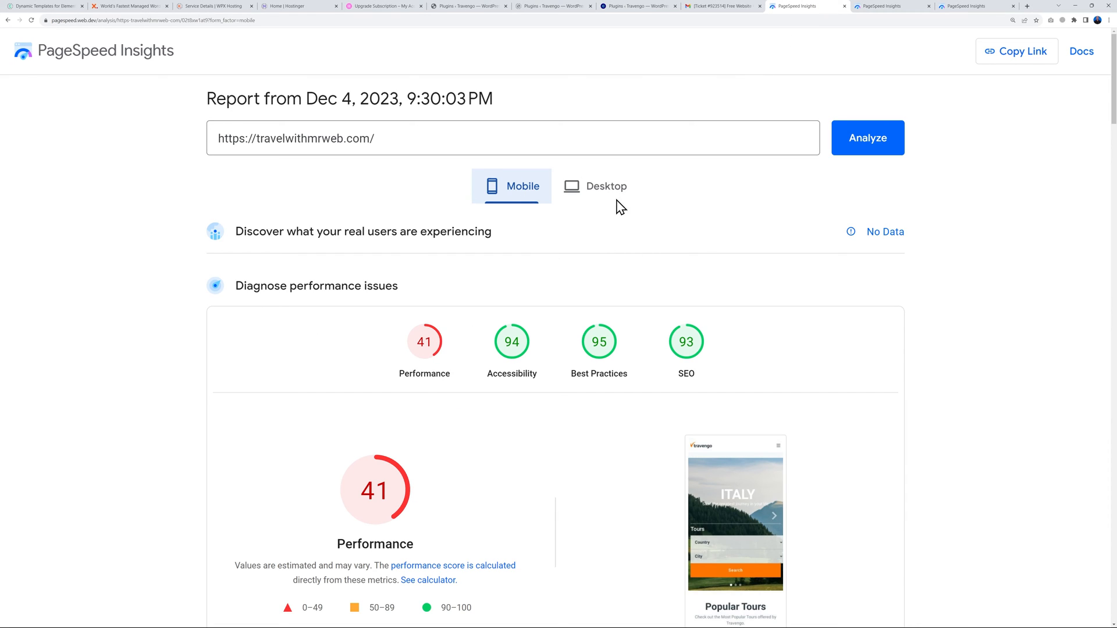
{"action": "left_click", "coordinate": [594, 186]}
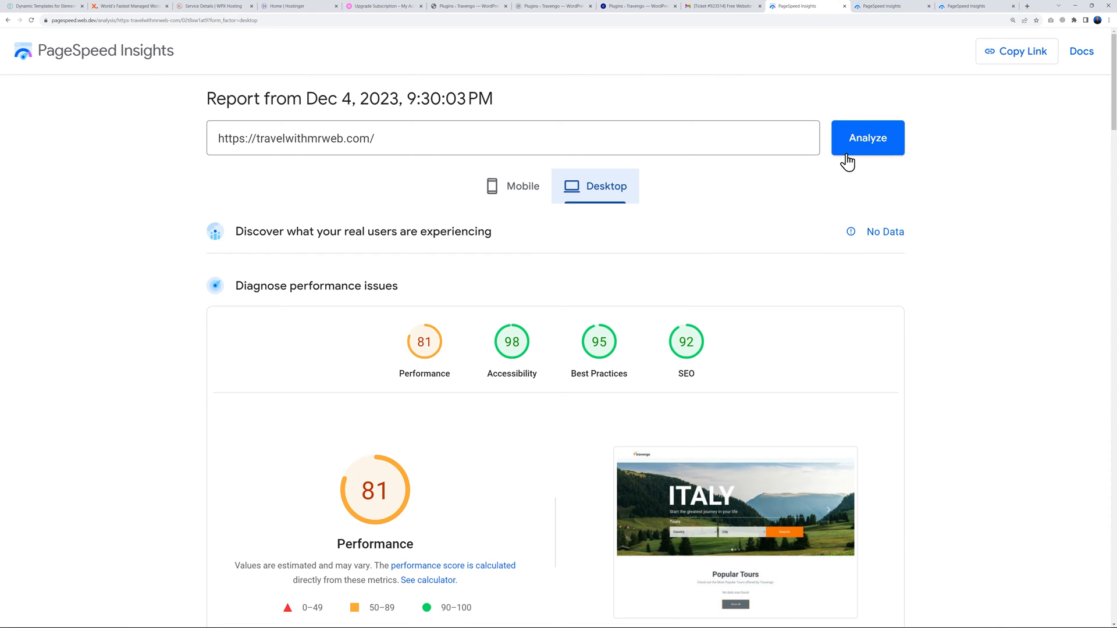
{"action": "left_click", "coordinate": [867, 138]}
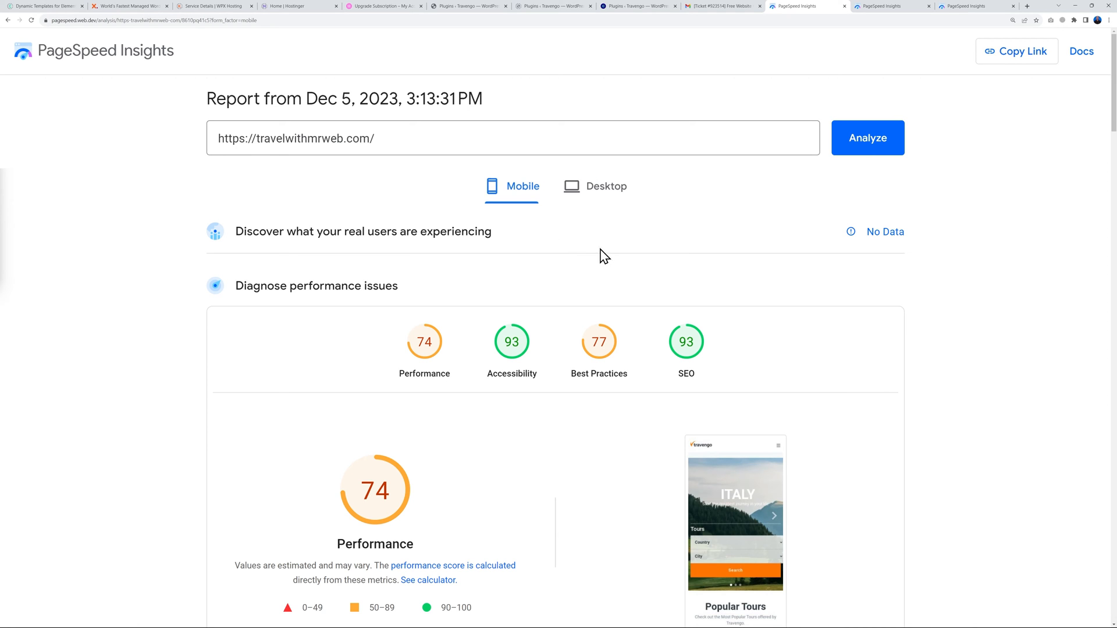
{"action": "left_click", "coordinate": [595, 186]}
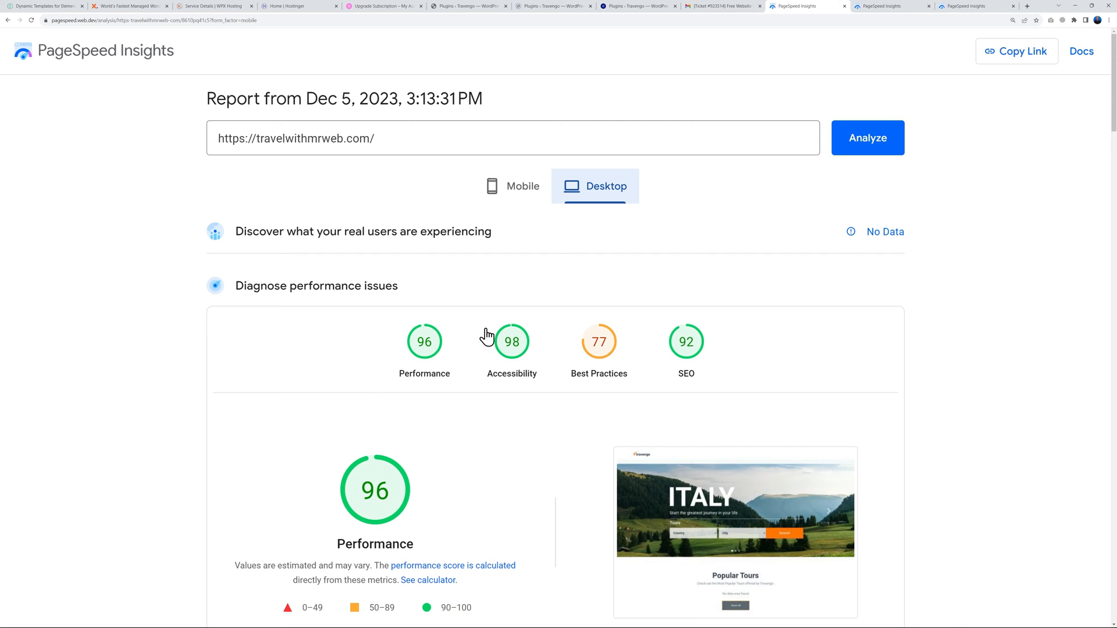
{"action": "mouse_move", "coordinate": [400, 312]}
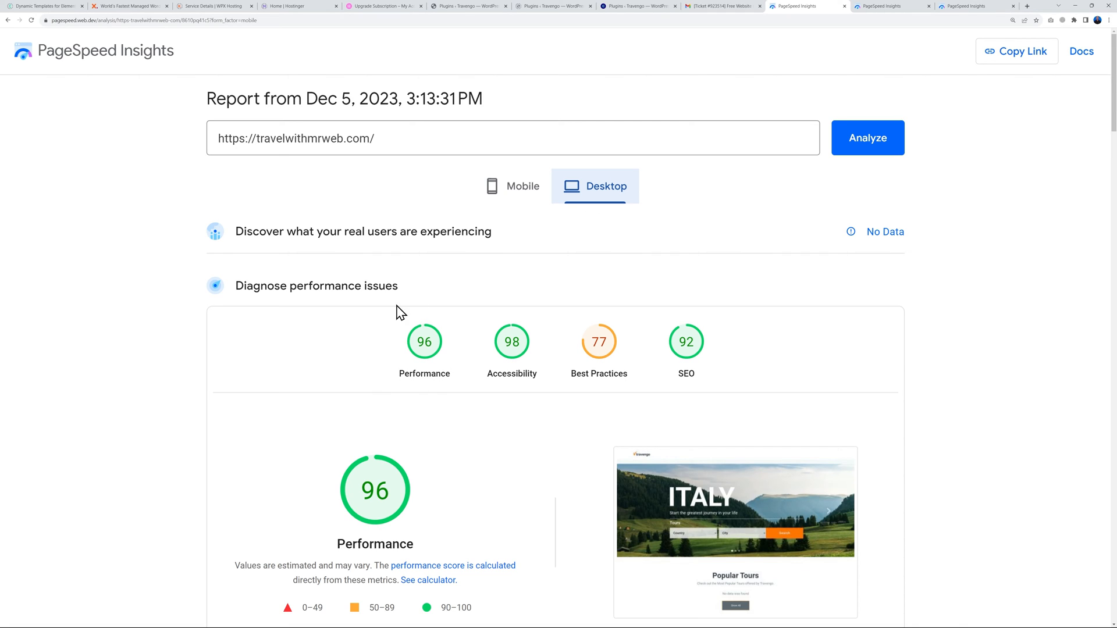
{"action": "mouse_move", "coordinate": [522, 196]}
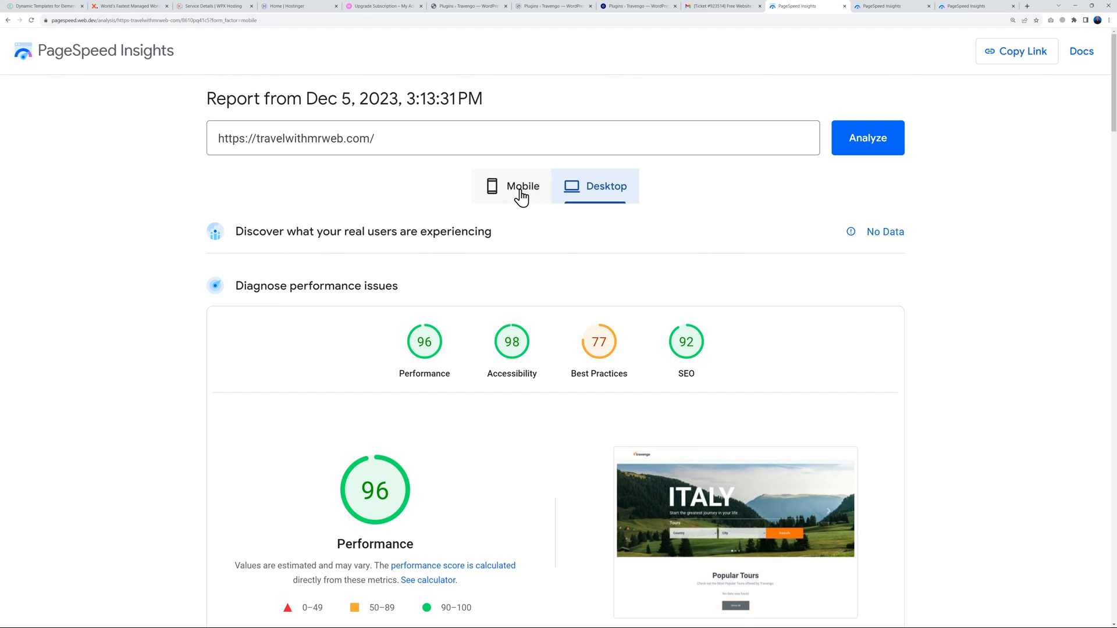
{"action": "left_click", "coordinate": [523, 187]}
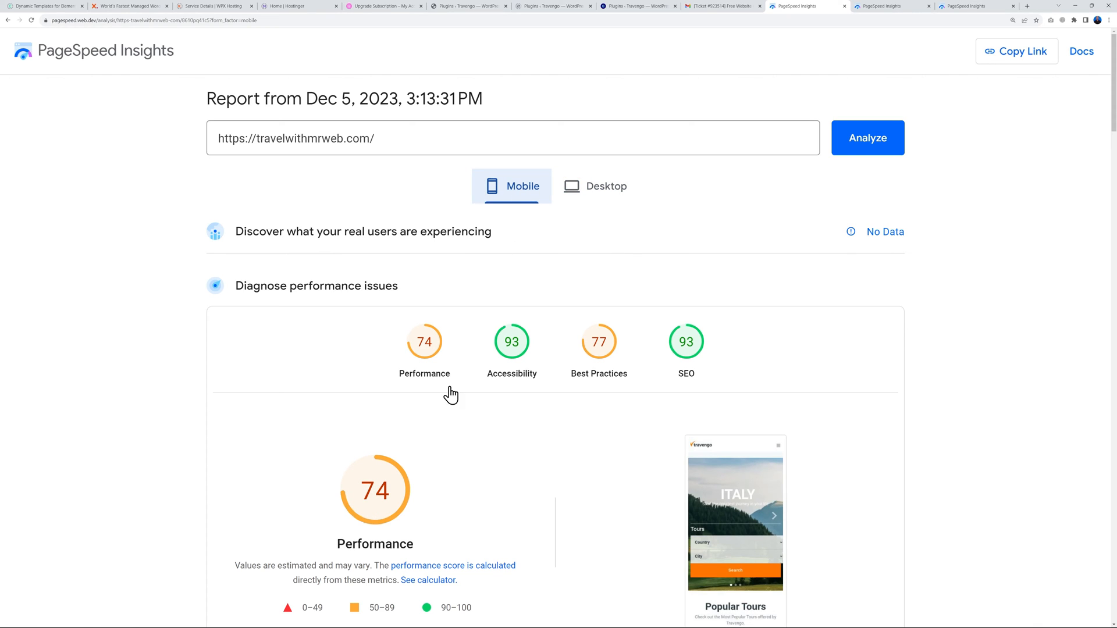
{"action": "mouse_move", "coordinate": [441, 387]}
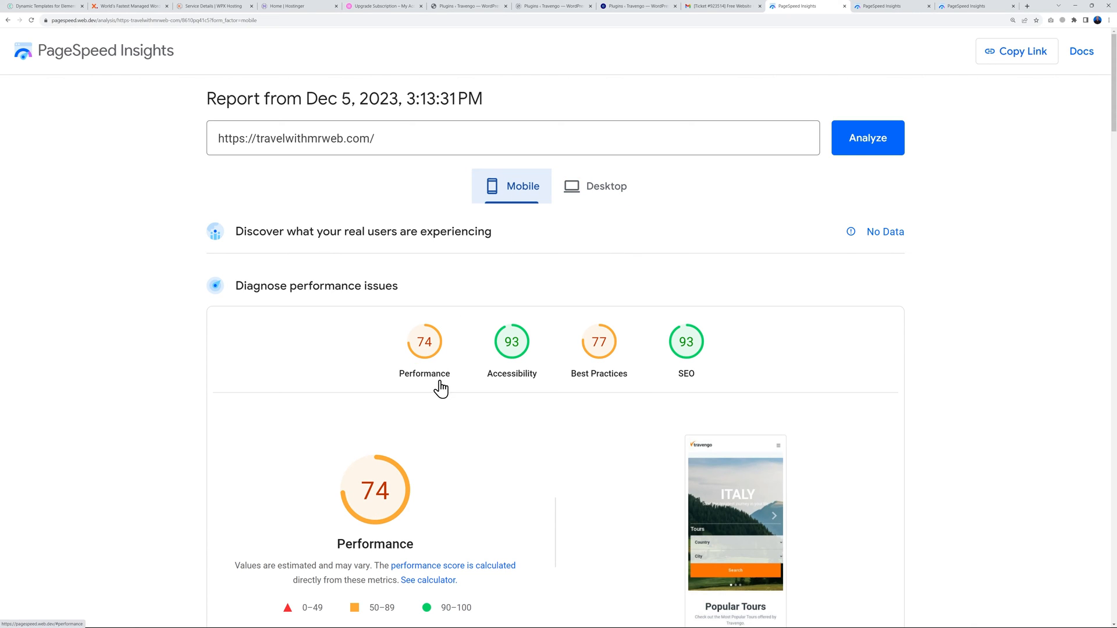
{"action": "mouse_move", "coordinate": [460, 413]}
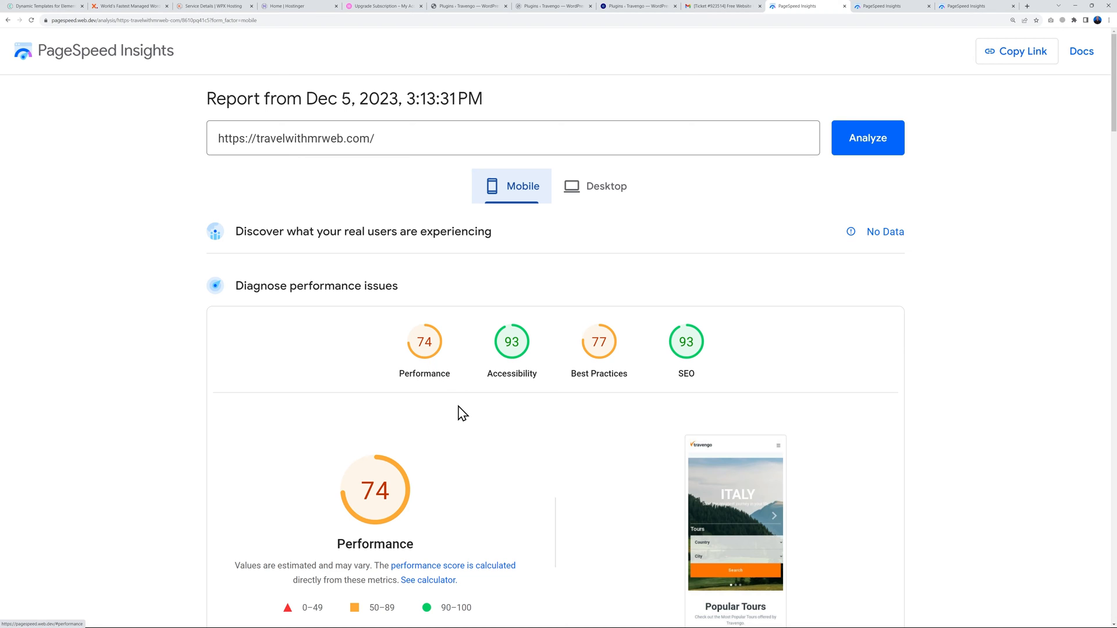